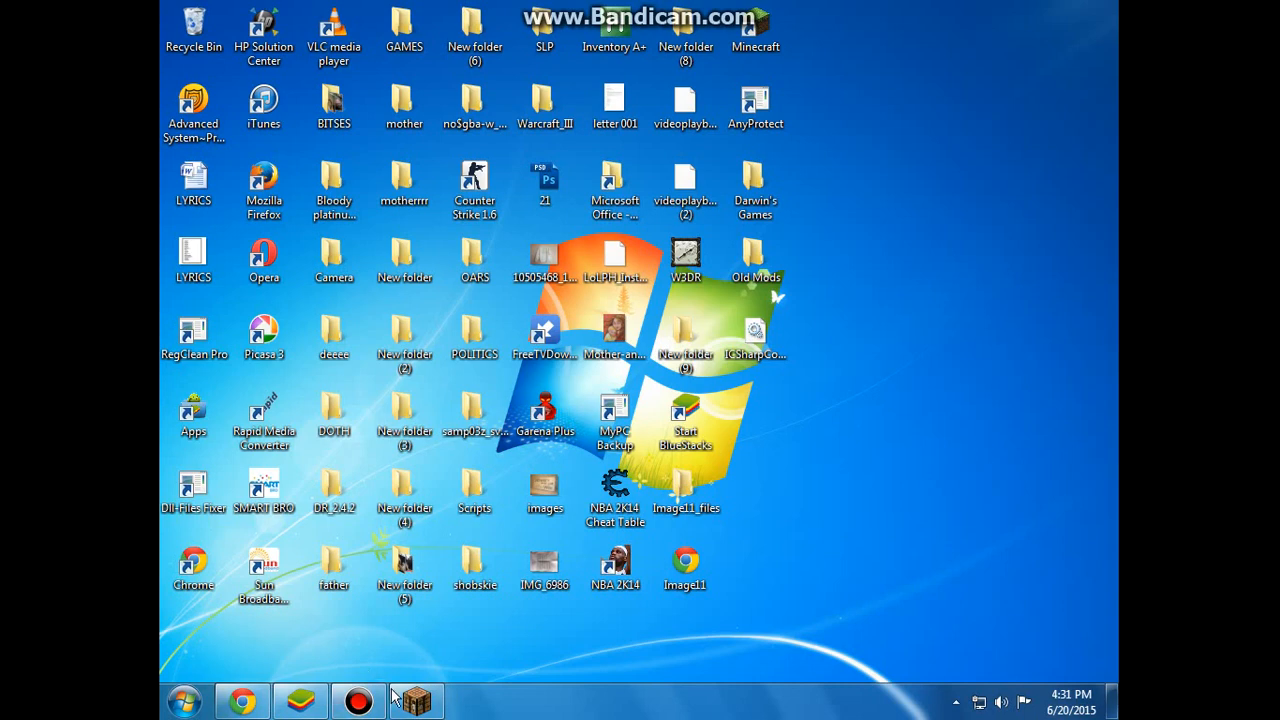
Step: Restore the minimized Minecraft 1.8.7 window and return from the pause menu to the world
click(415, 700)
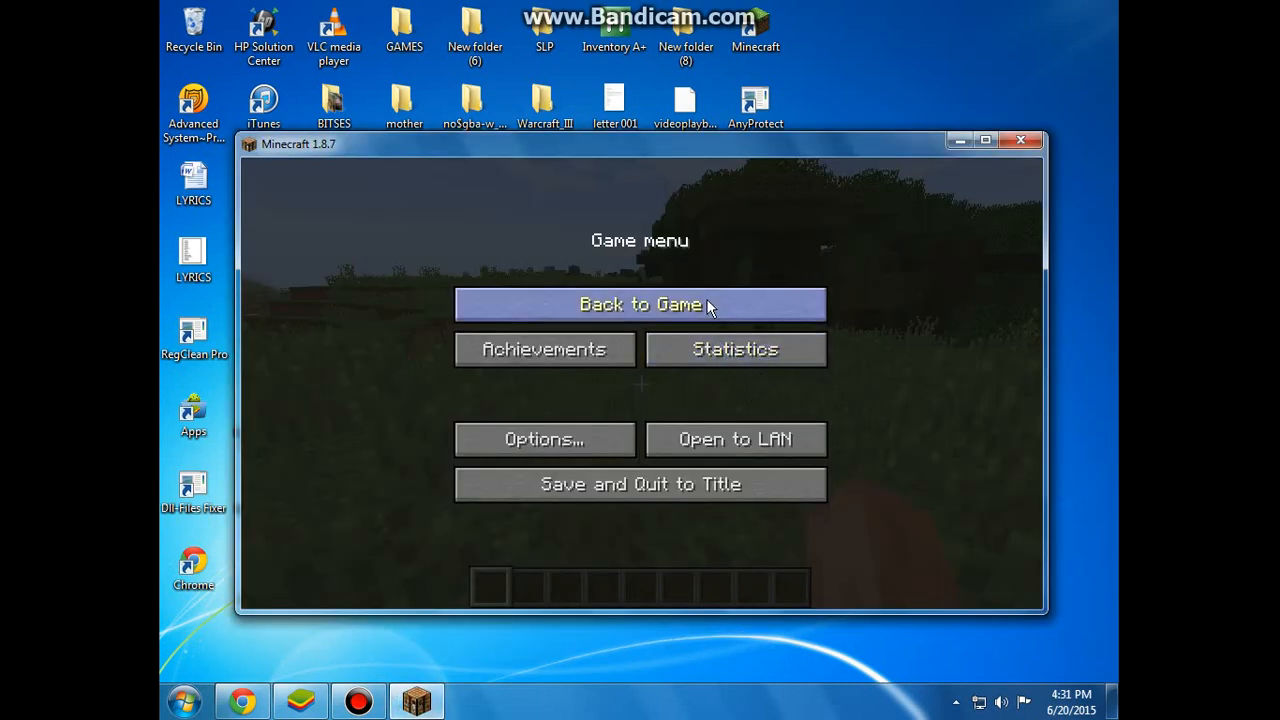
click(639, 304)
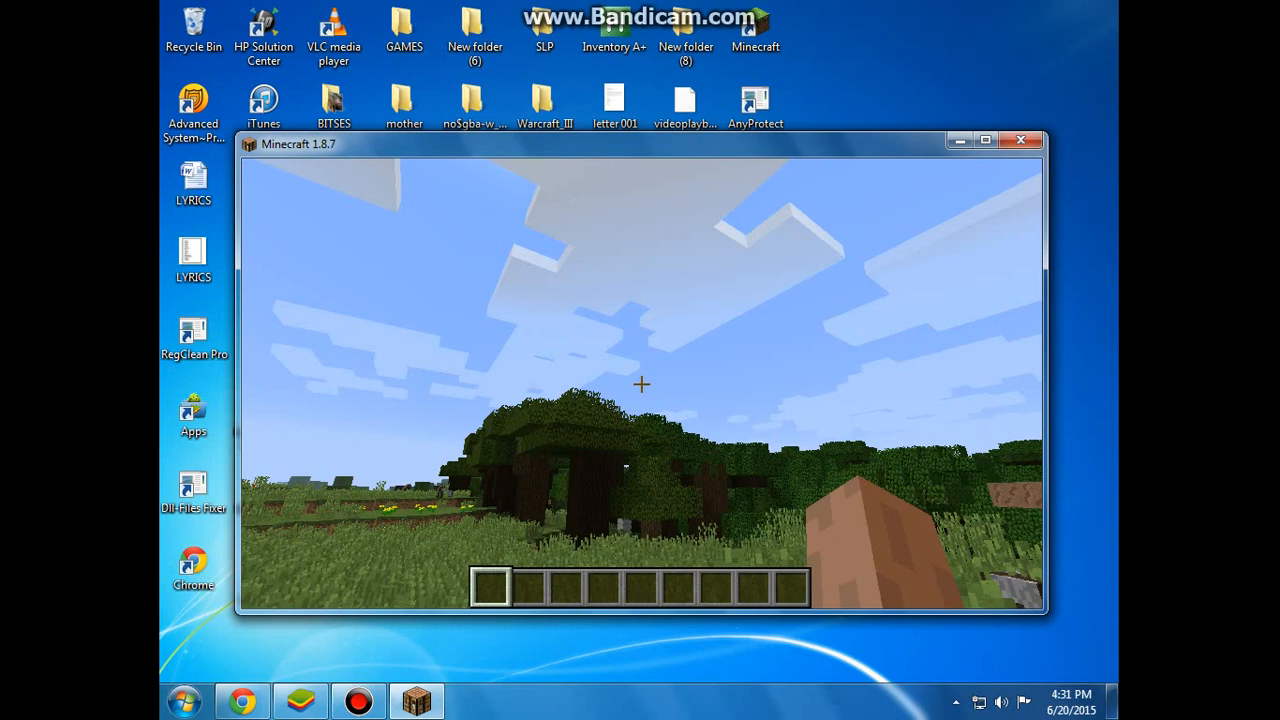
key(Escape)
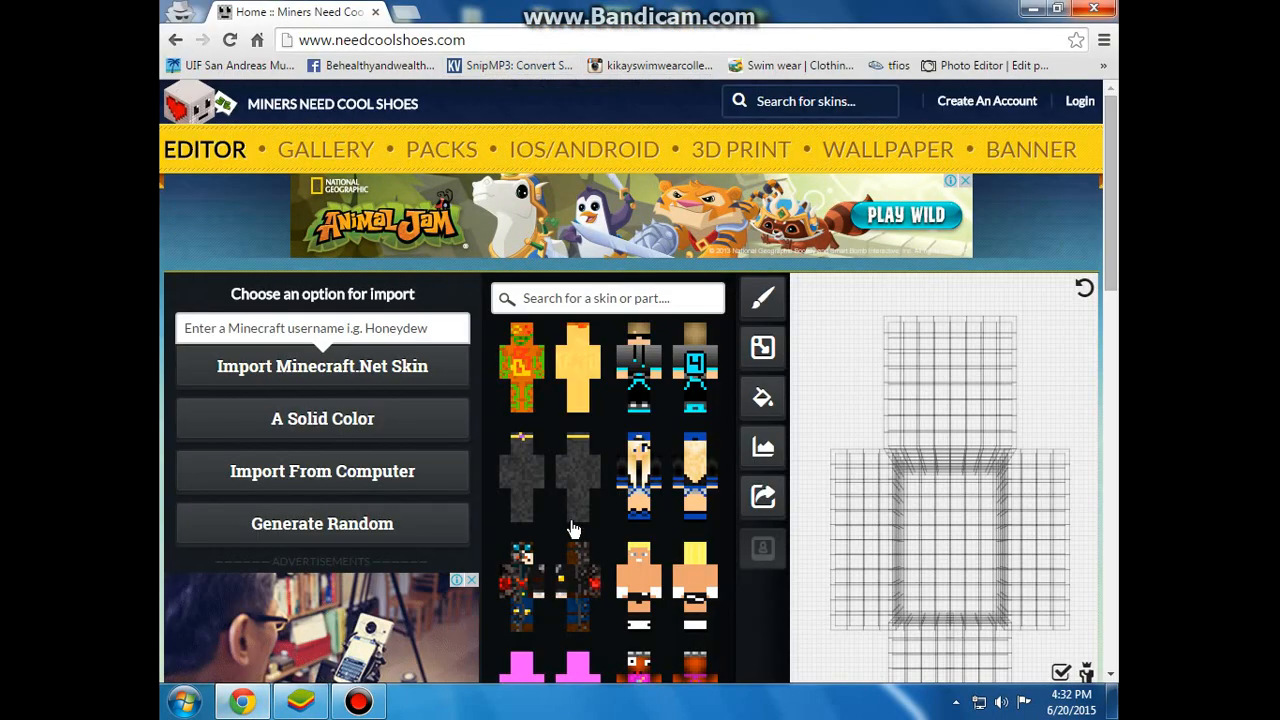
scroll(down, 3)
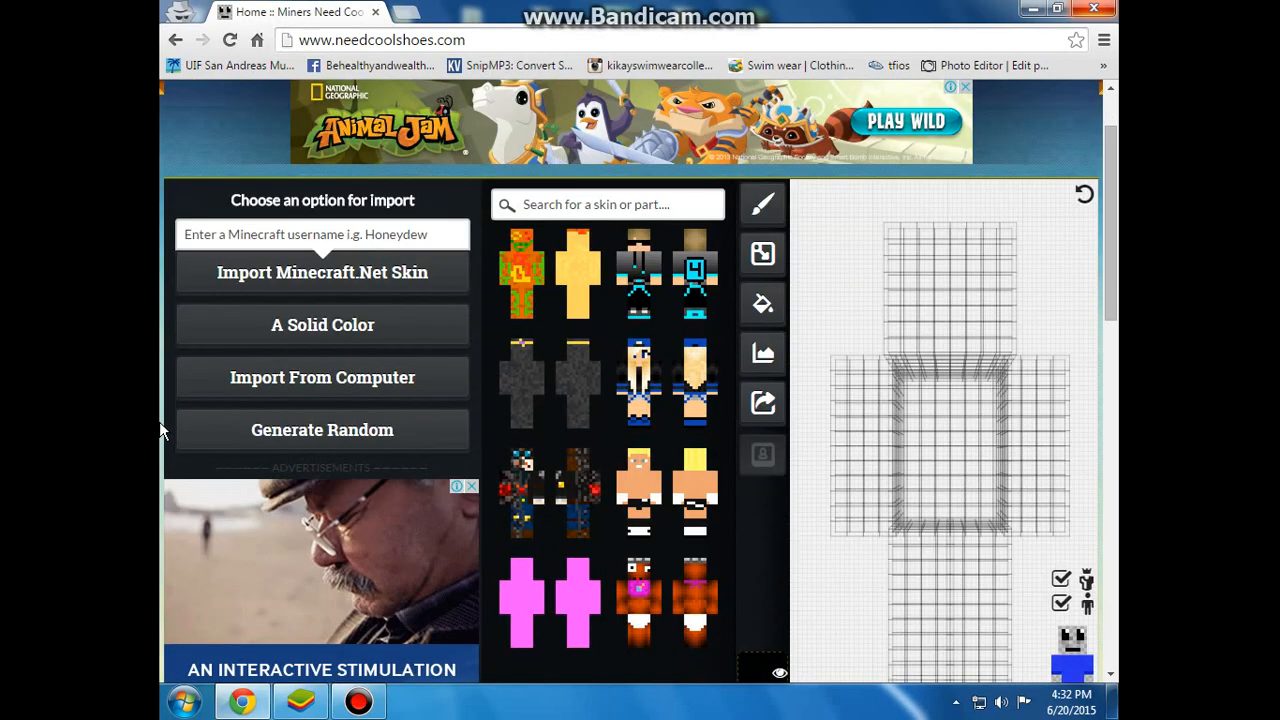
scroll(down, 3)
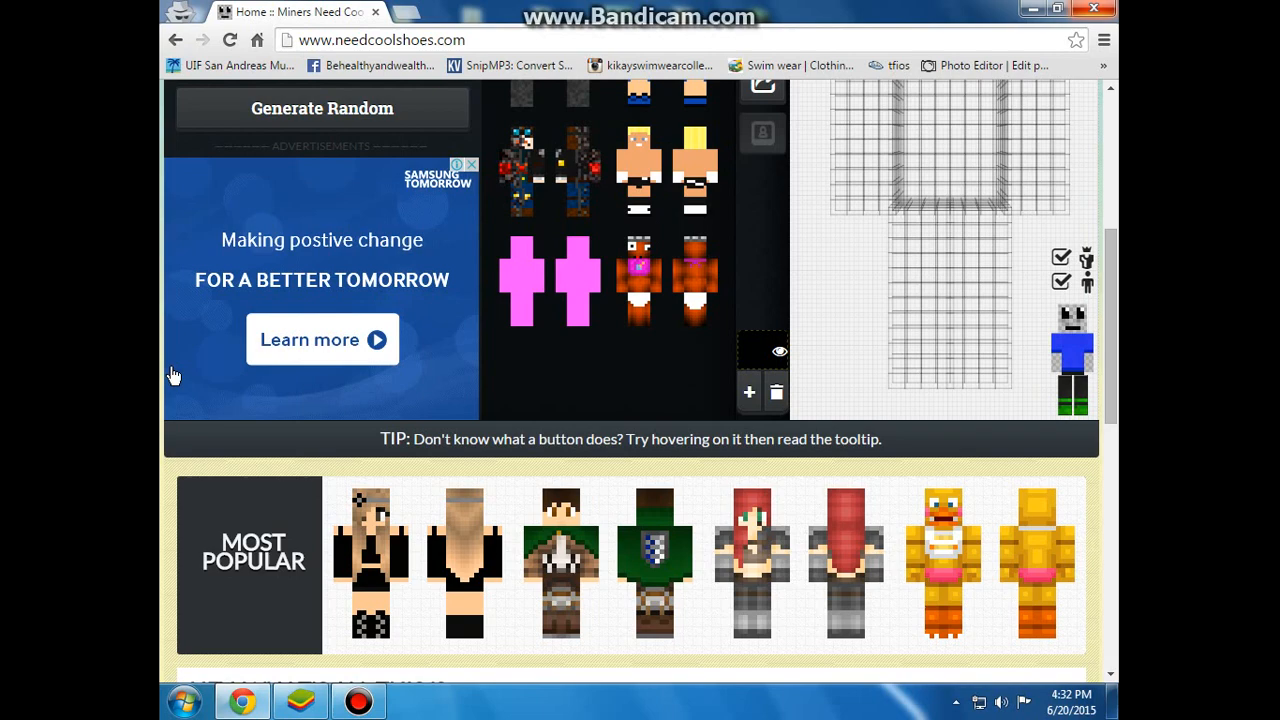
scroll(down, 3)
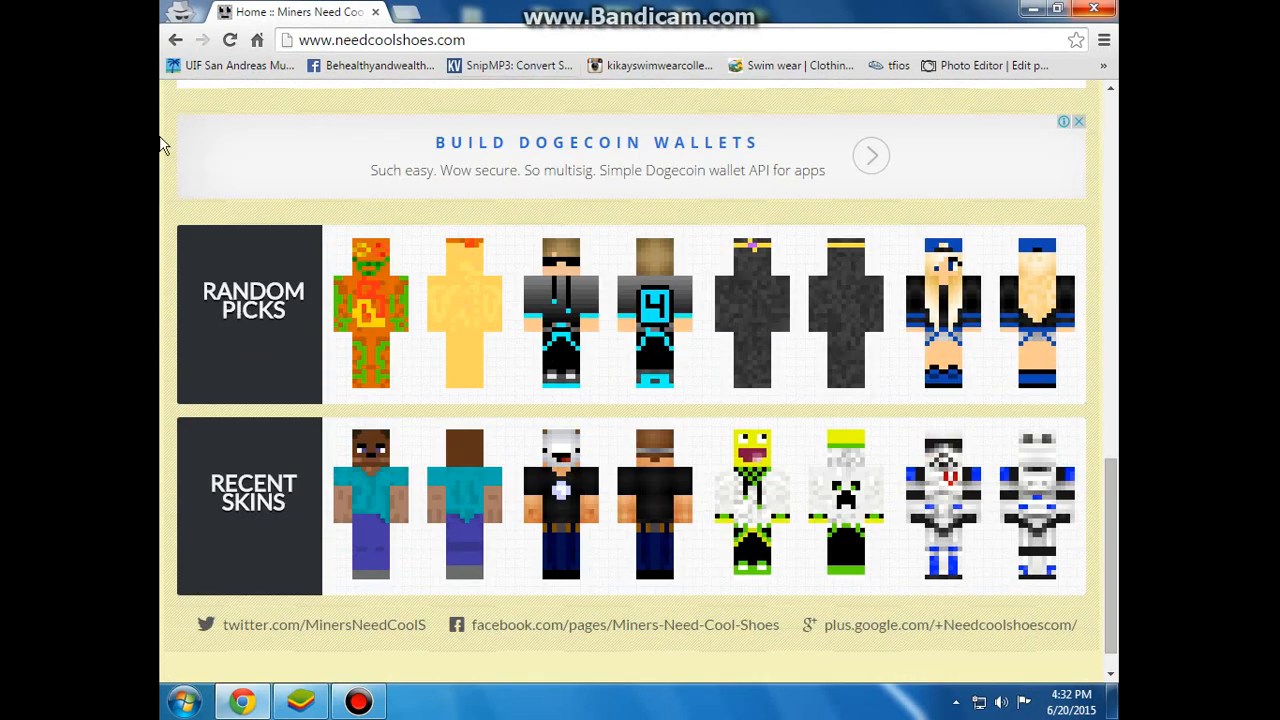
mouse_move(255, 294)
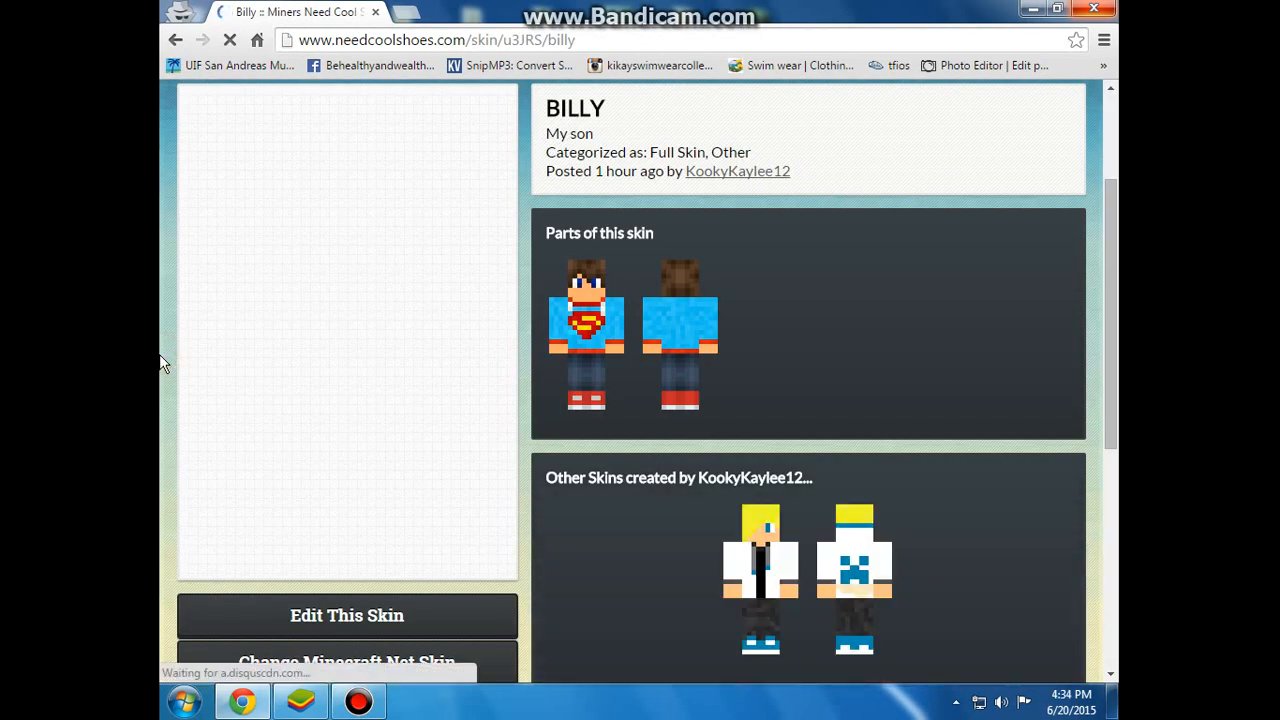
Step: Download the Billy skin image from Miners Need Cool Shoes as download (4).png
scroll(down, 3)
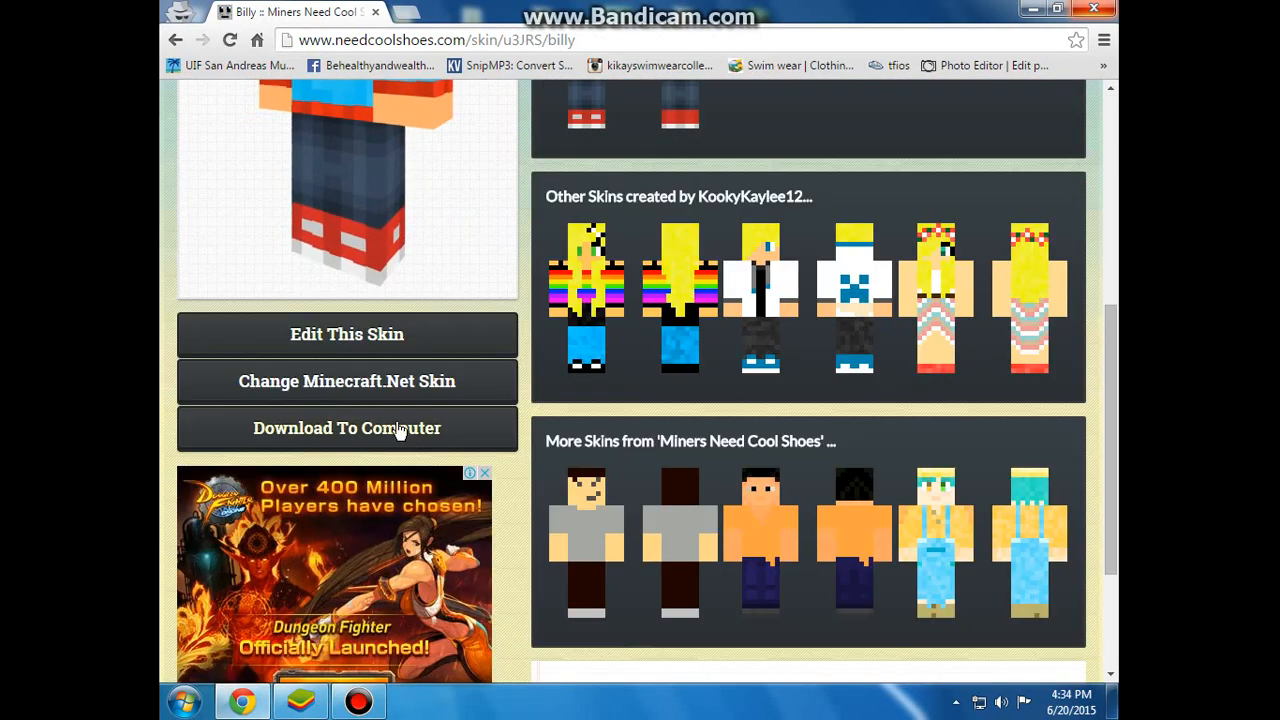
click(347, 428)
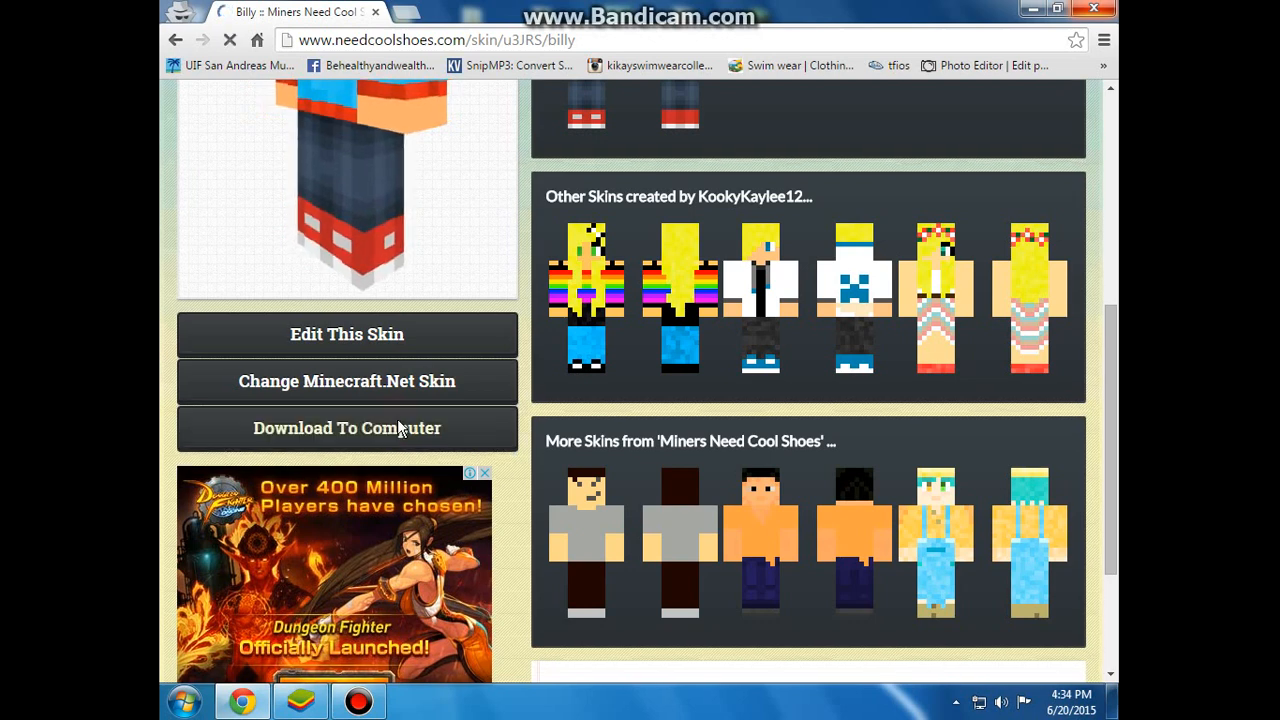
click(346, 428)
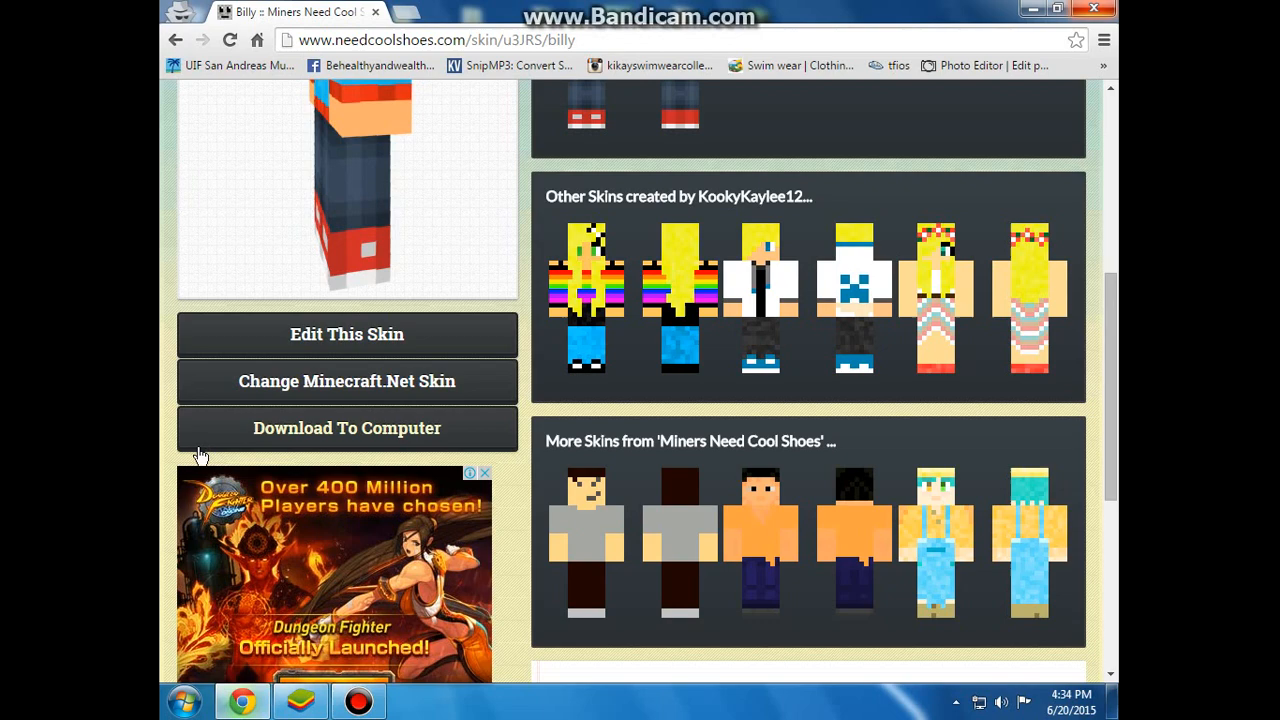
click(346, 428)
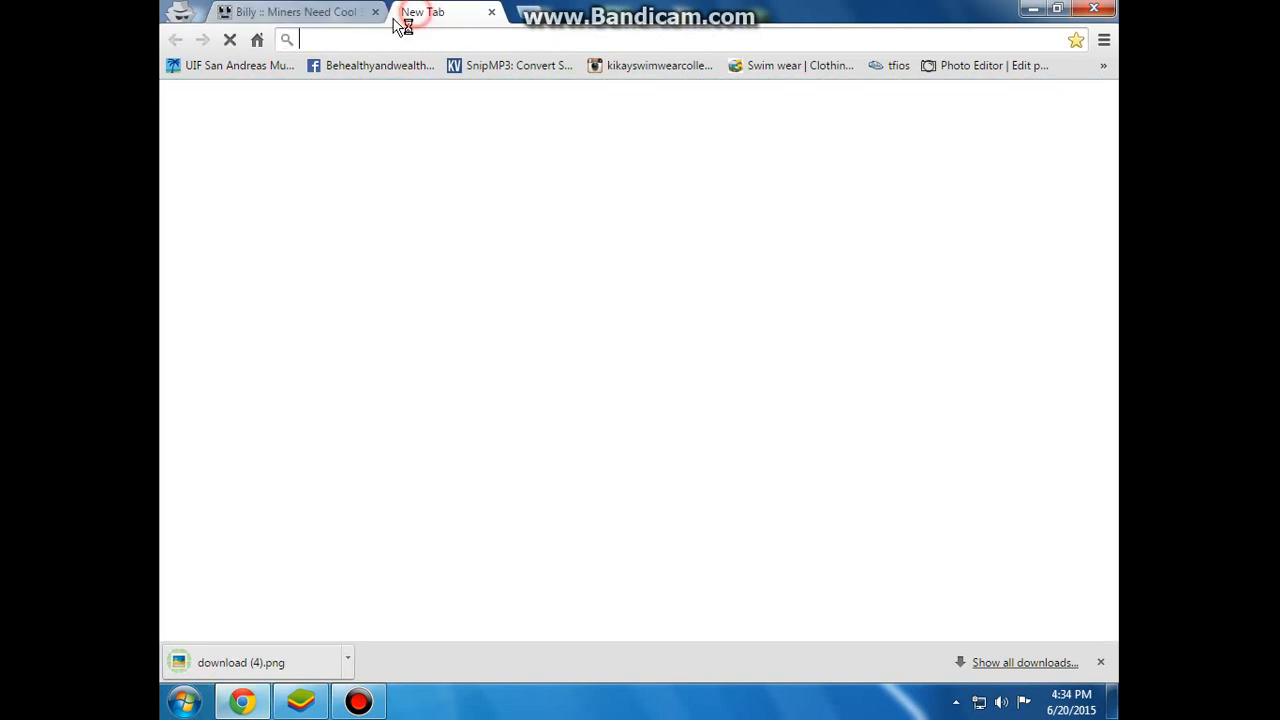
Step: Close the Billy skin tab and put the Chrome window away to reveal the desktop
click(375, 12)
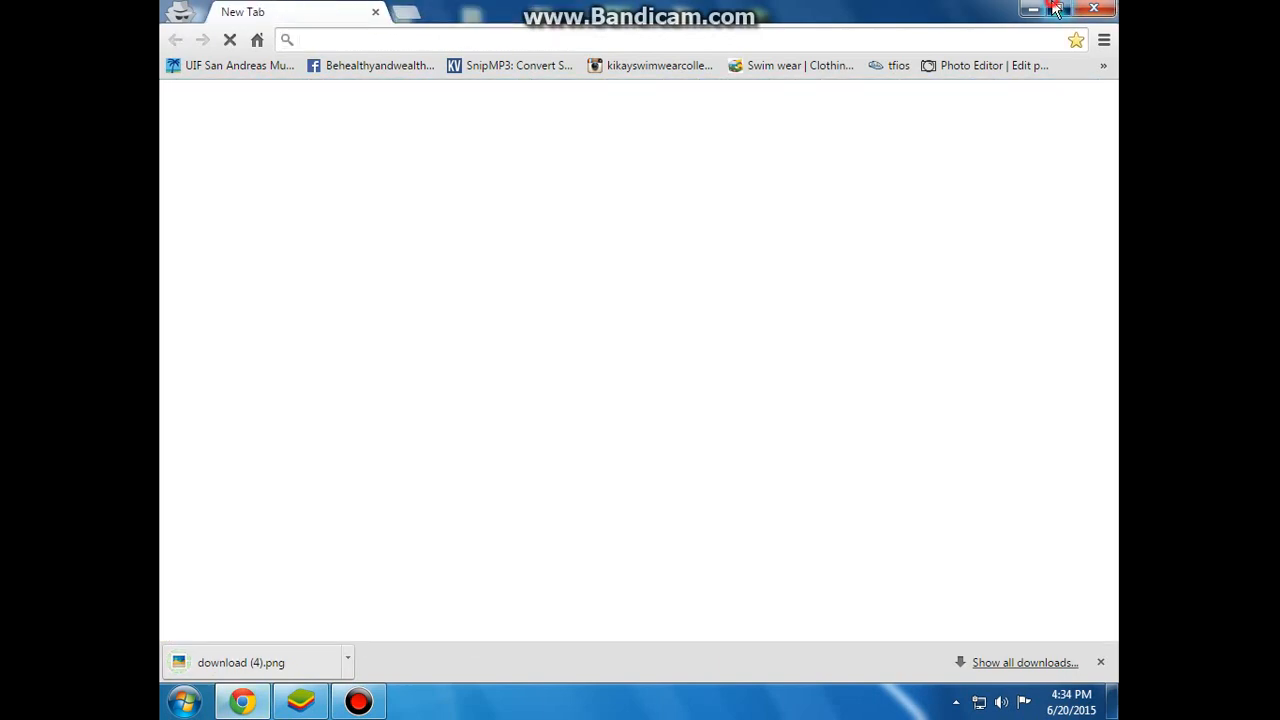
click(1033, 9)
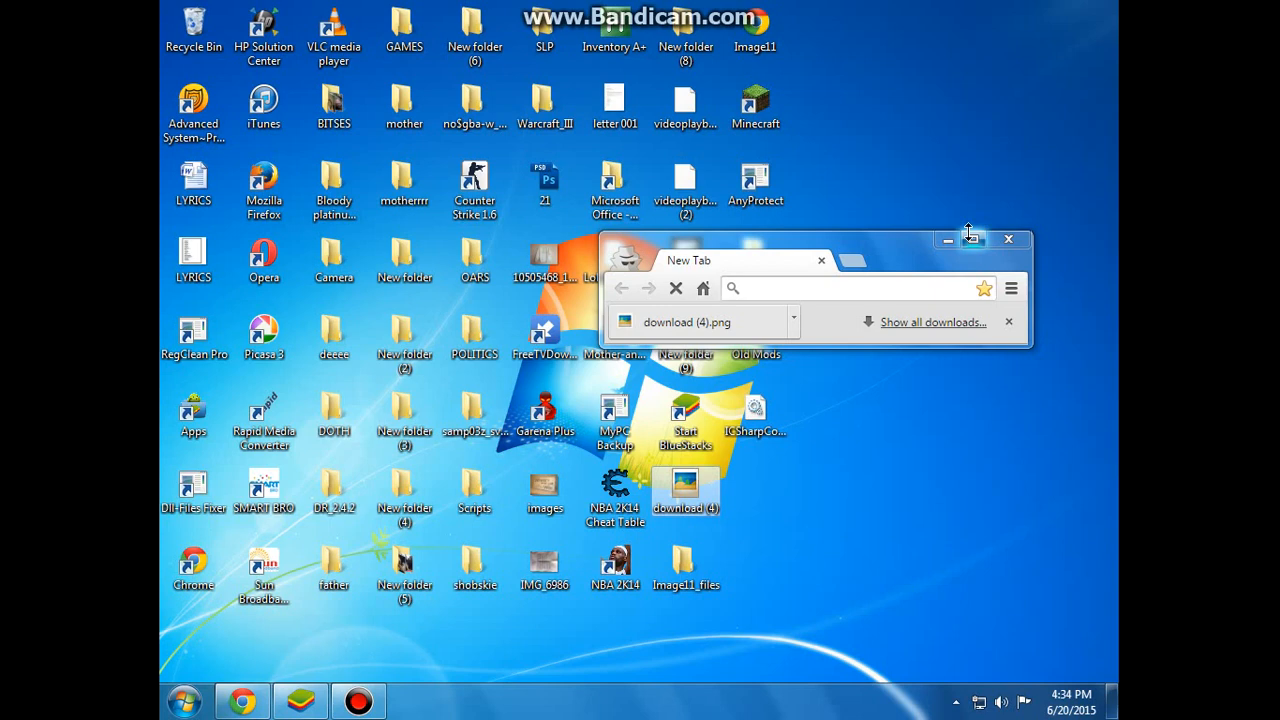
click(971, 240)
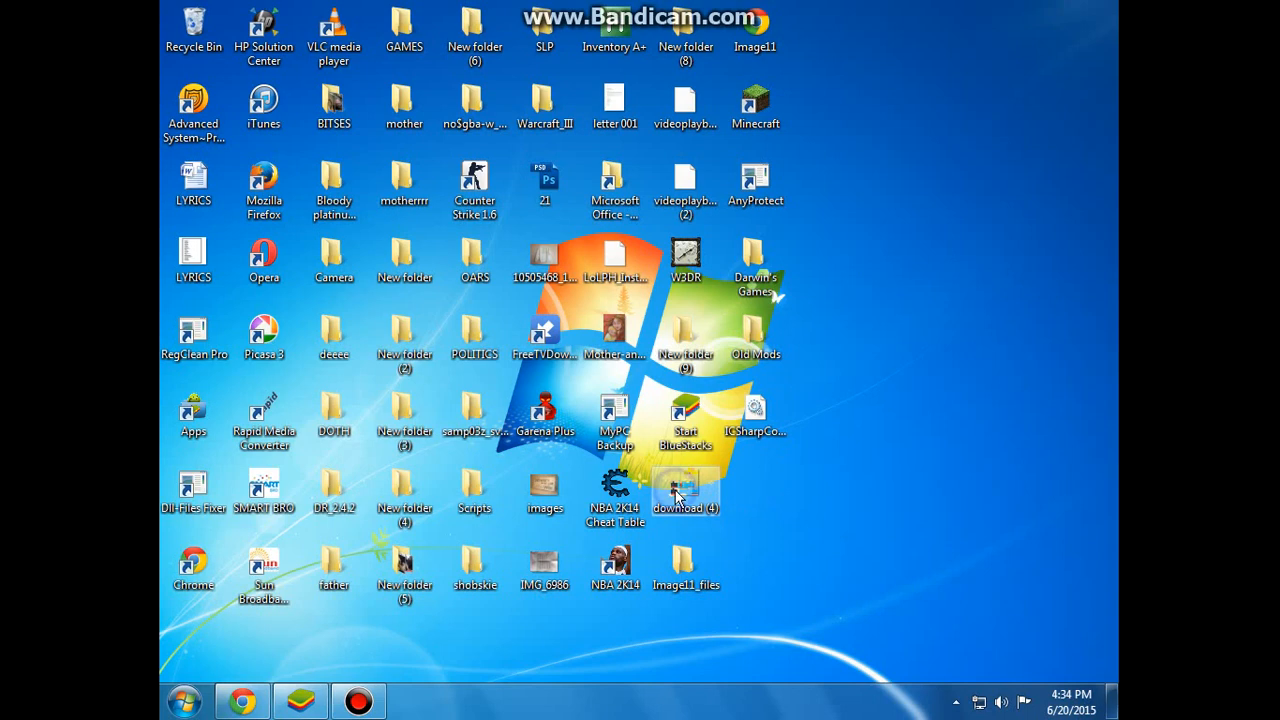
Step: Rename the downloaded skin file on the desktop to 'steve'
right_click(685, 490)
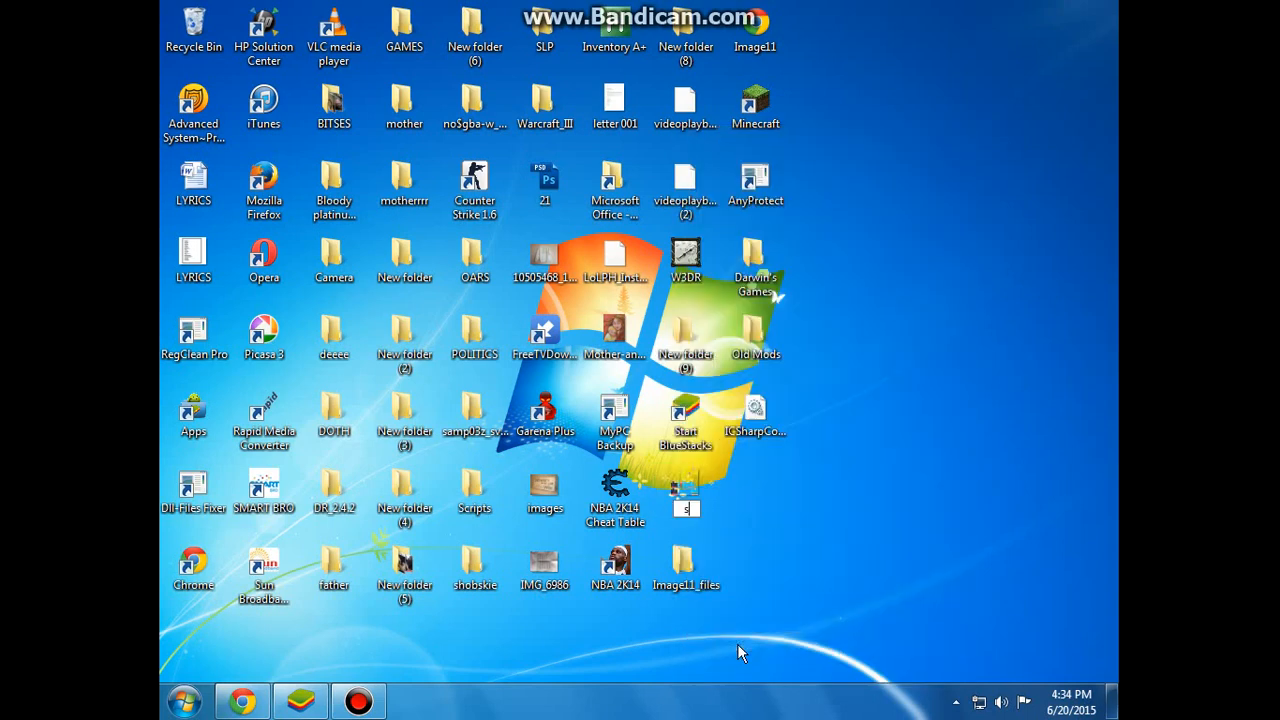
text(steve)
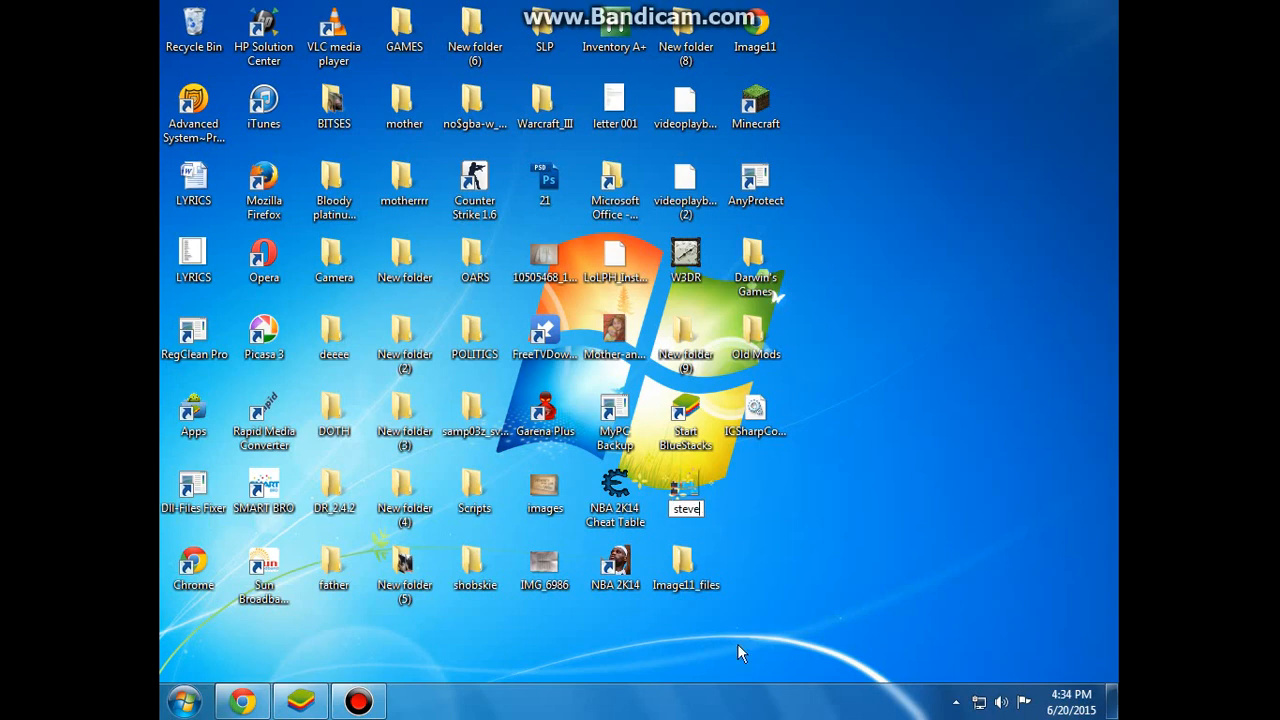
click(686, 492)
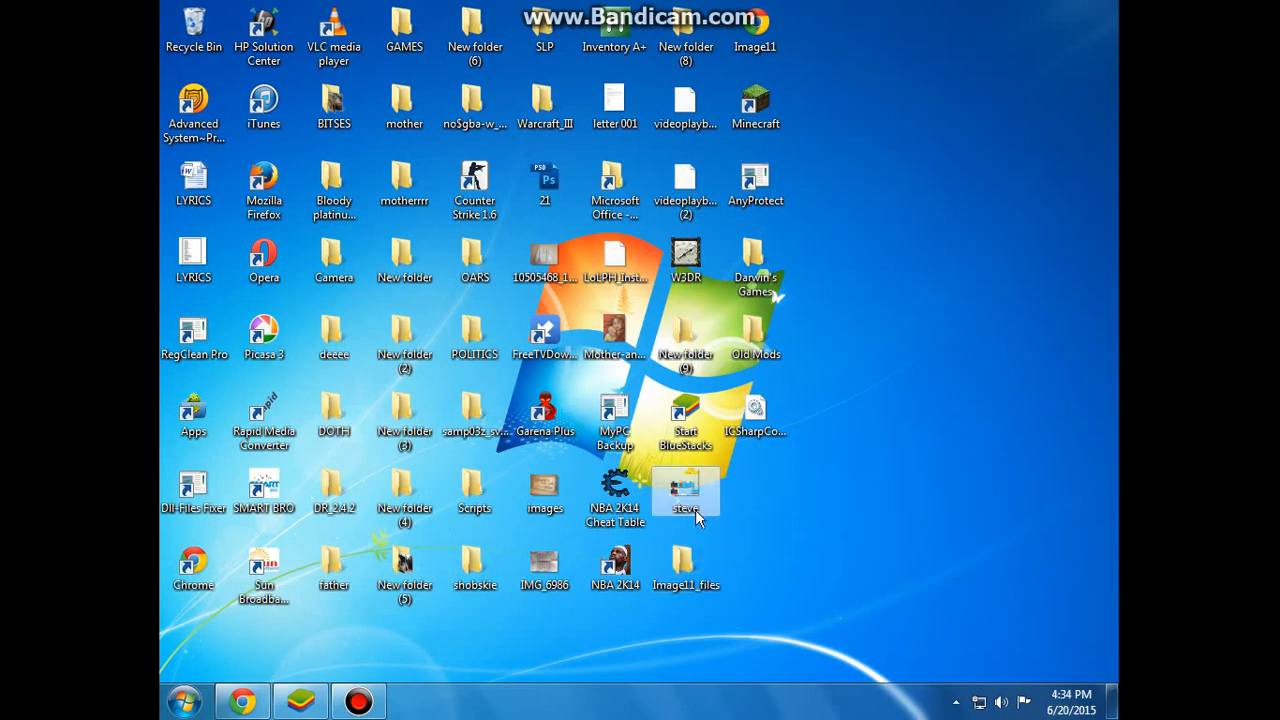
click(184, 700)
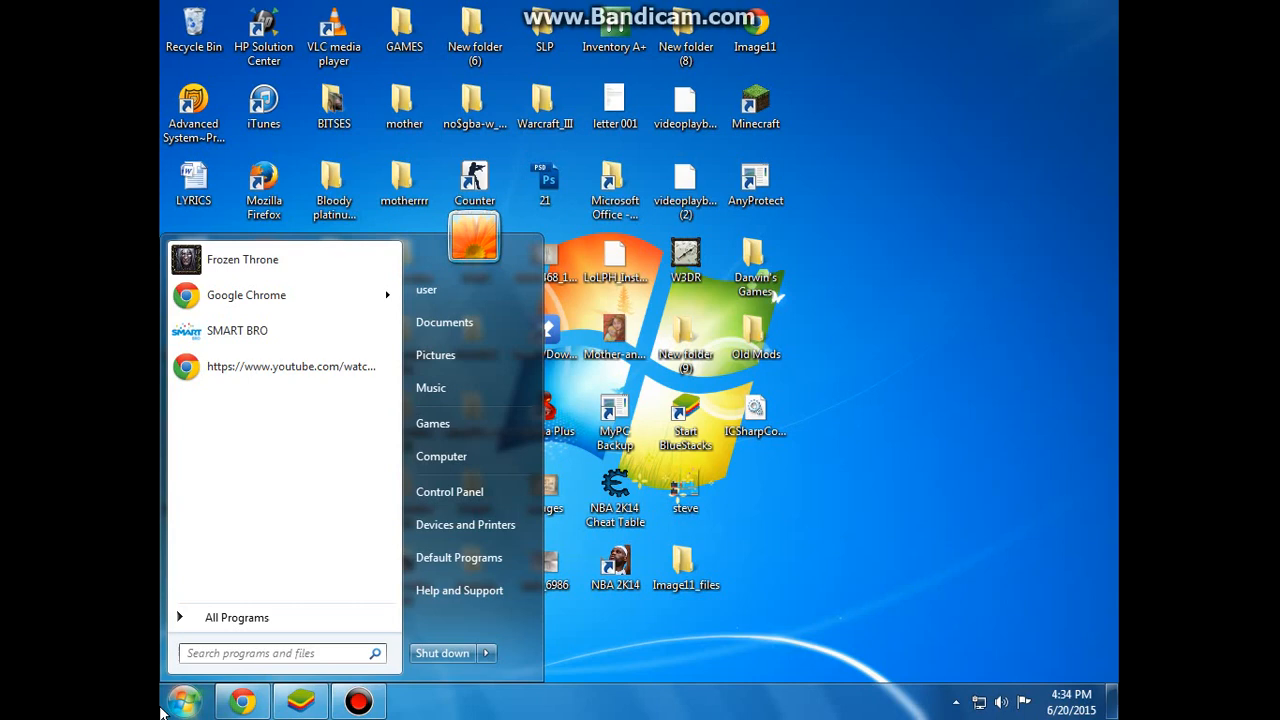
Step: Go to the .minecraft\versions folder through %appdata%
text(%appdata)
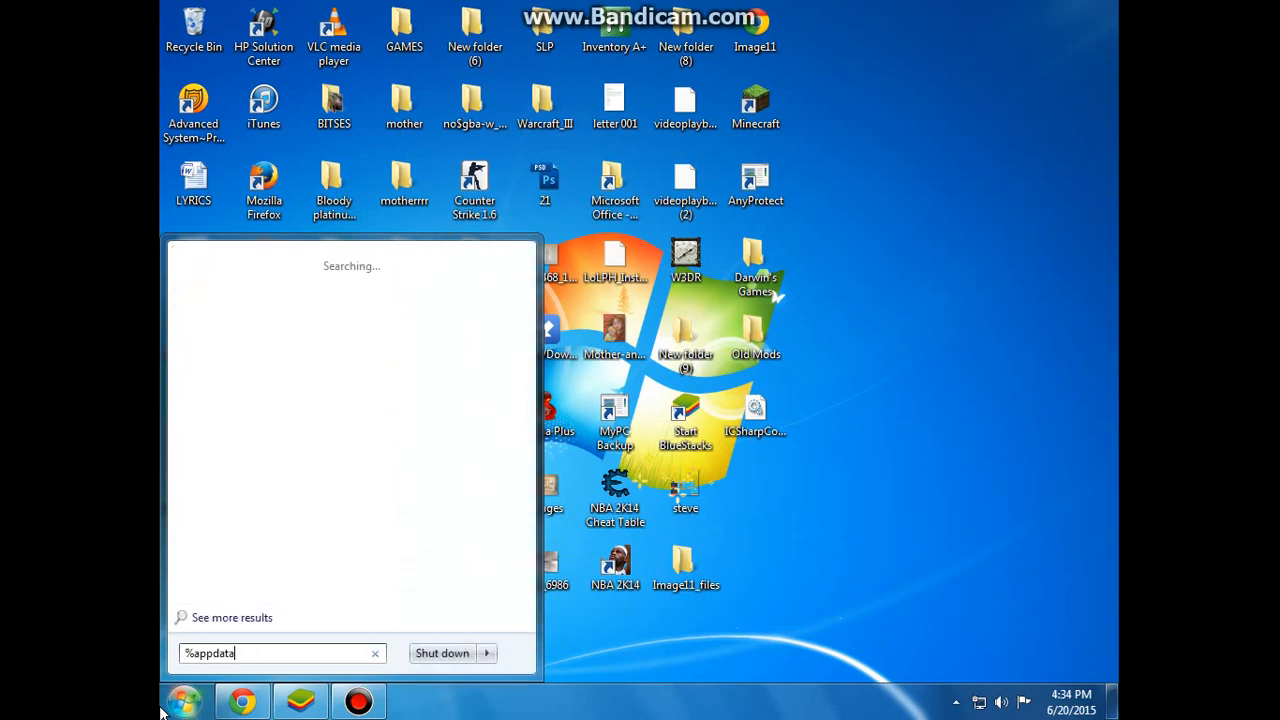
key(enter)
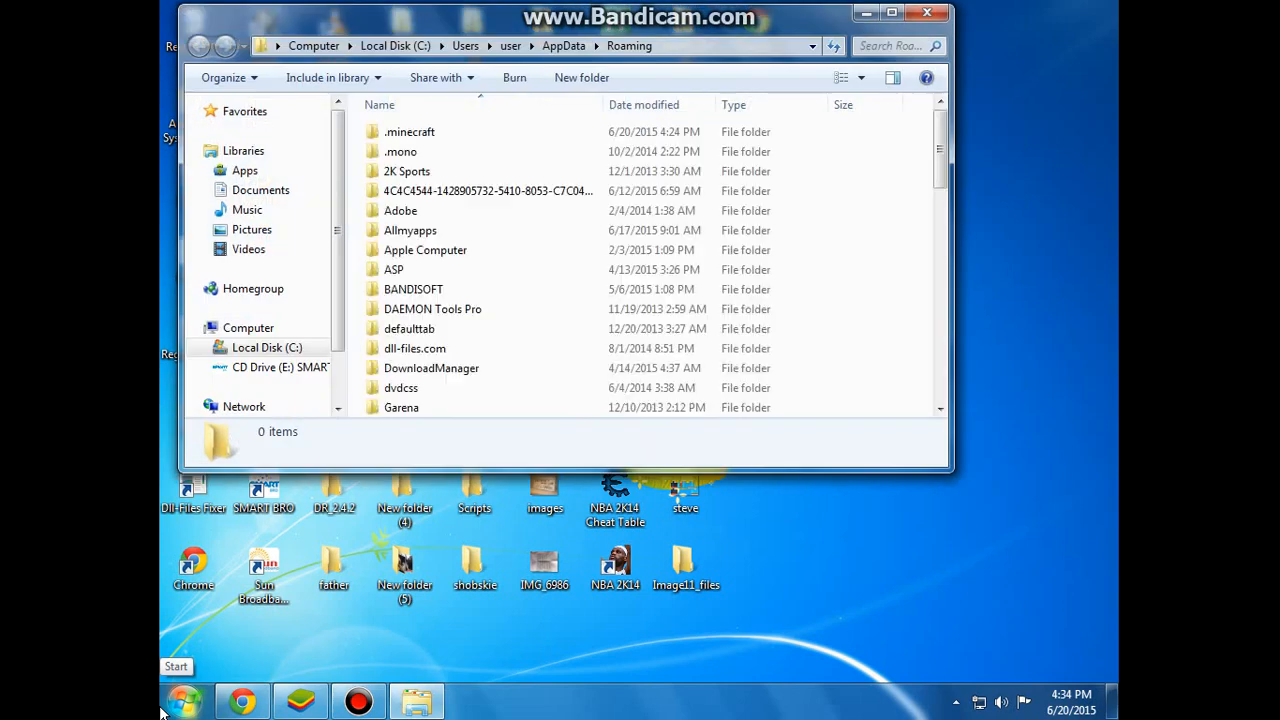
click(409, 131)
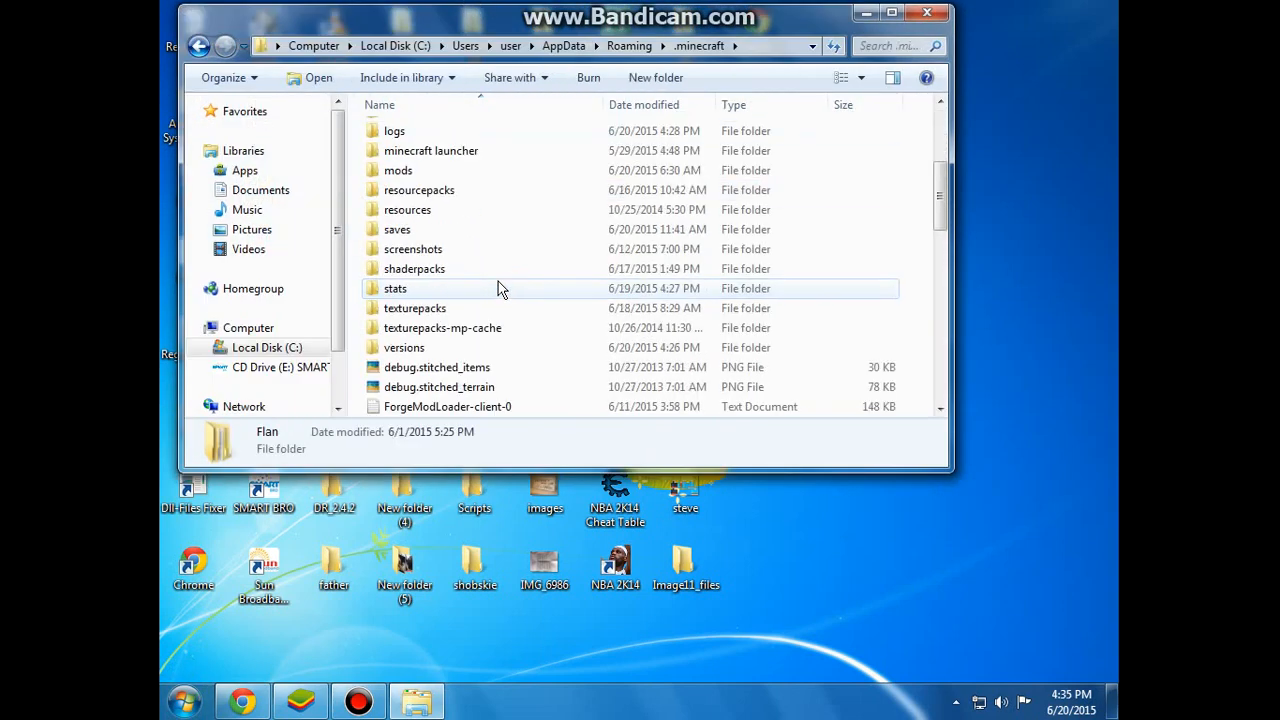
double_click(404, 347)
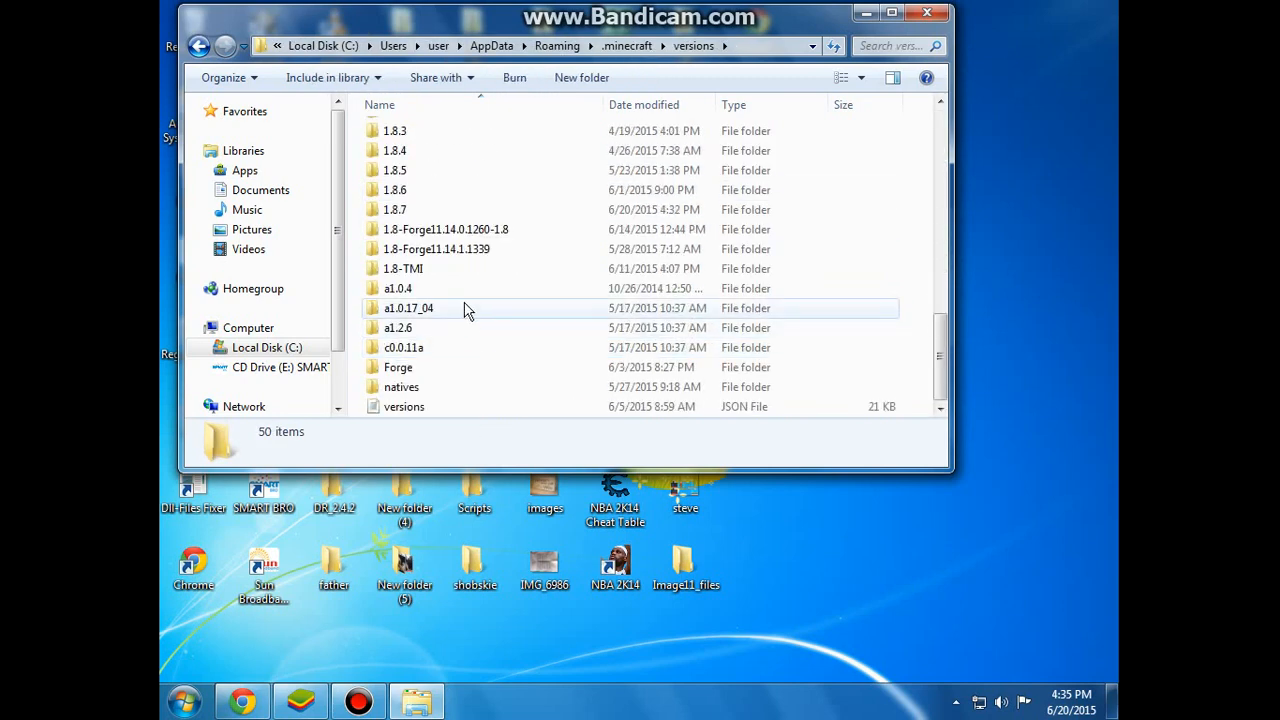
Step: Copy the 1.8.7 version folder and paste a duplicate into versions
right_click(395, 209)
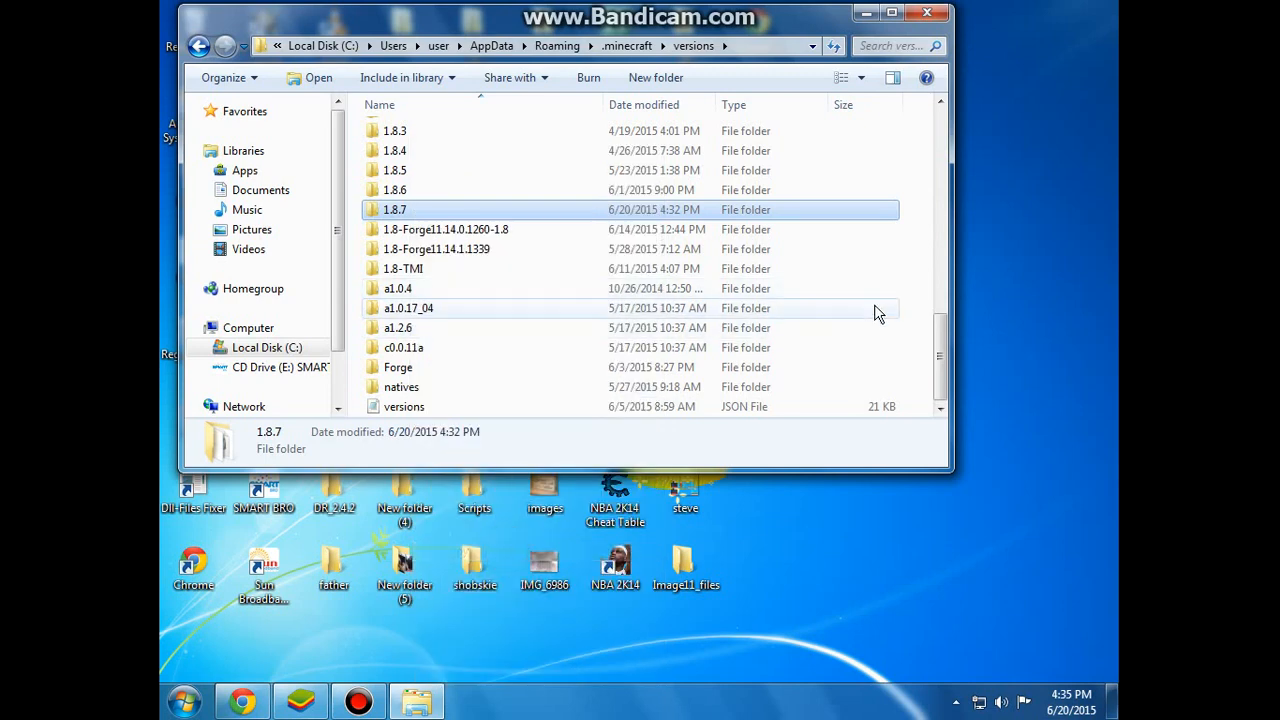
right_click(865, 405)
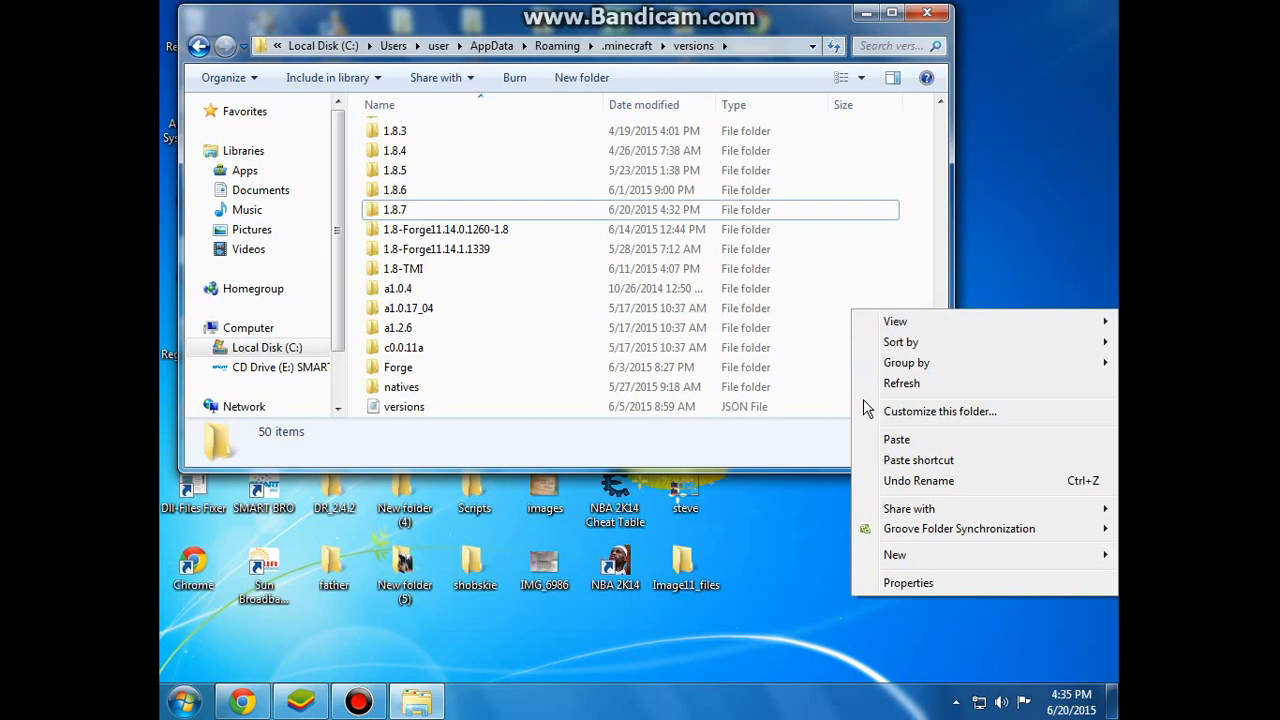
mouse_move(952, 478)
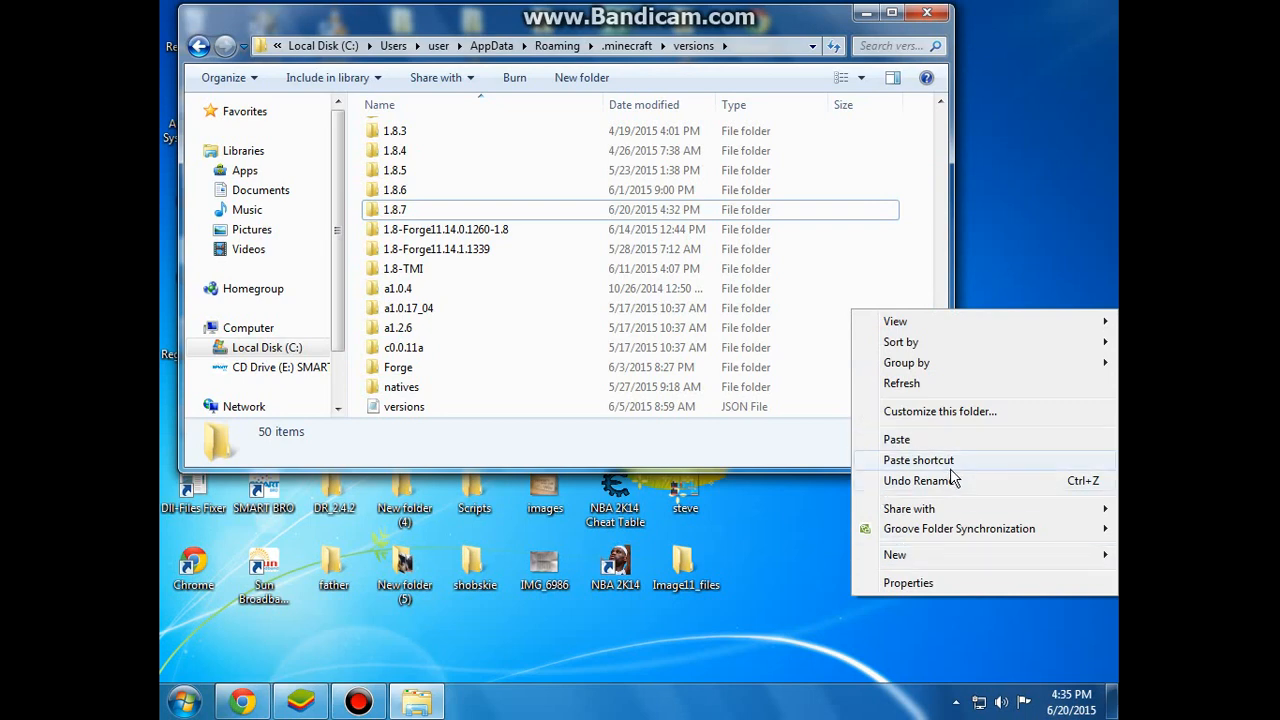
click(896, 439)
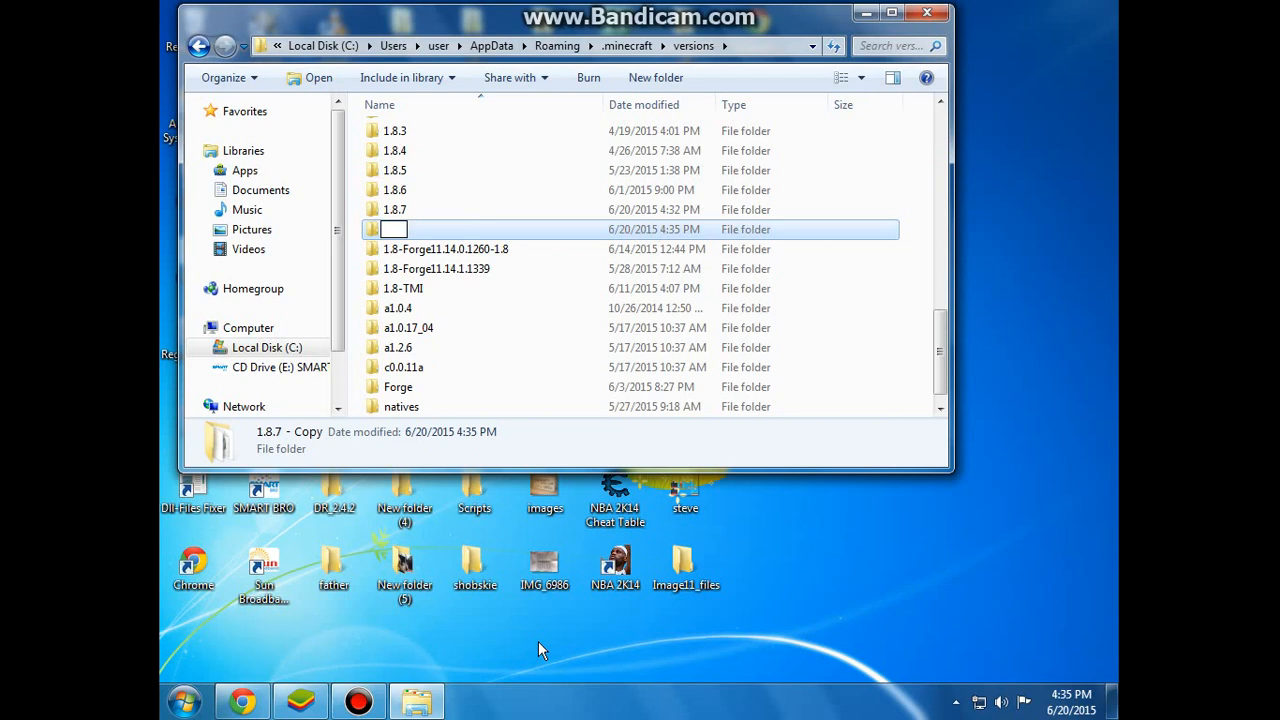
Step: Name the '1.8.7 - Copy' folder 'skin' and open it
text(skin)
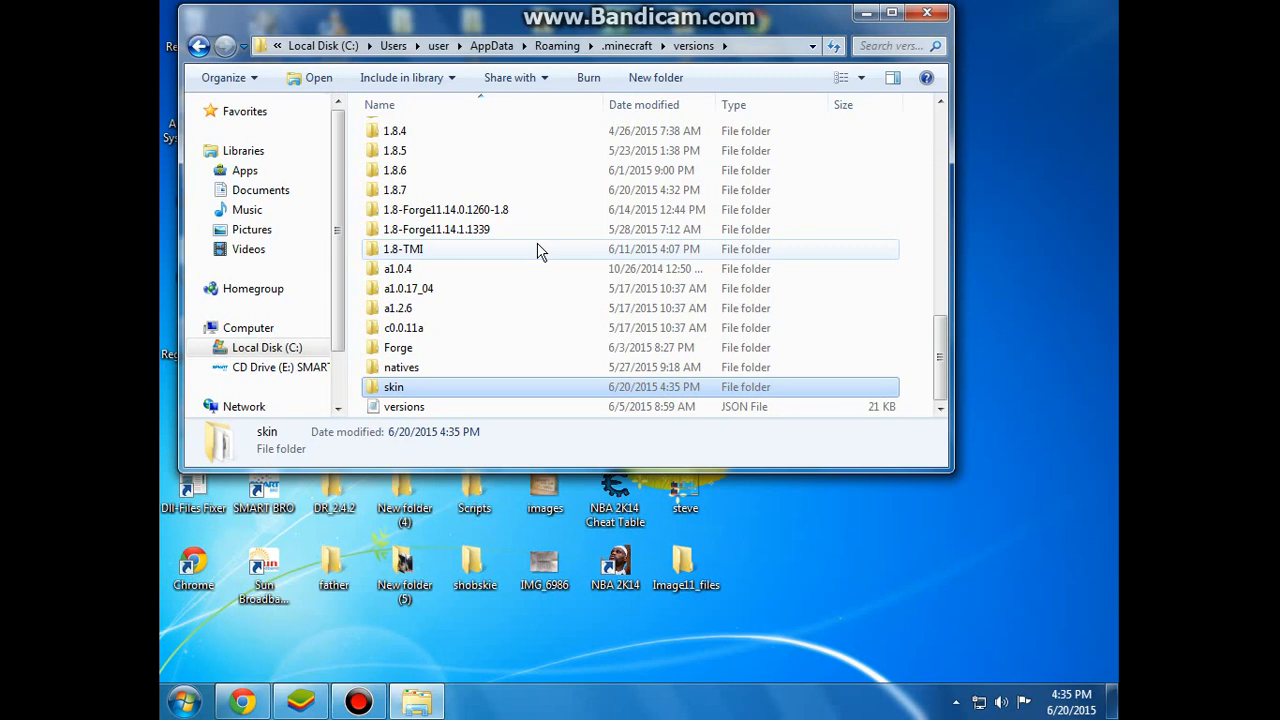
mouse_move(900, 118)
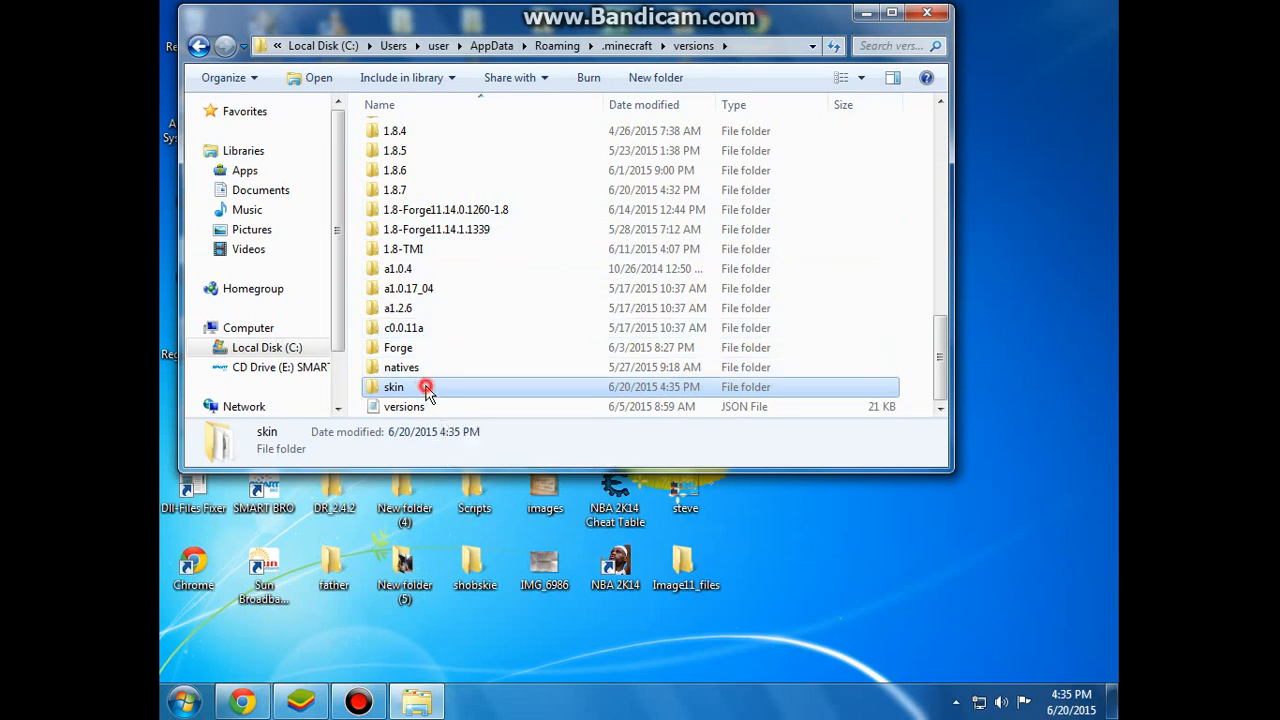
double_click(393, 387)
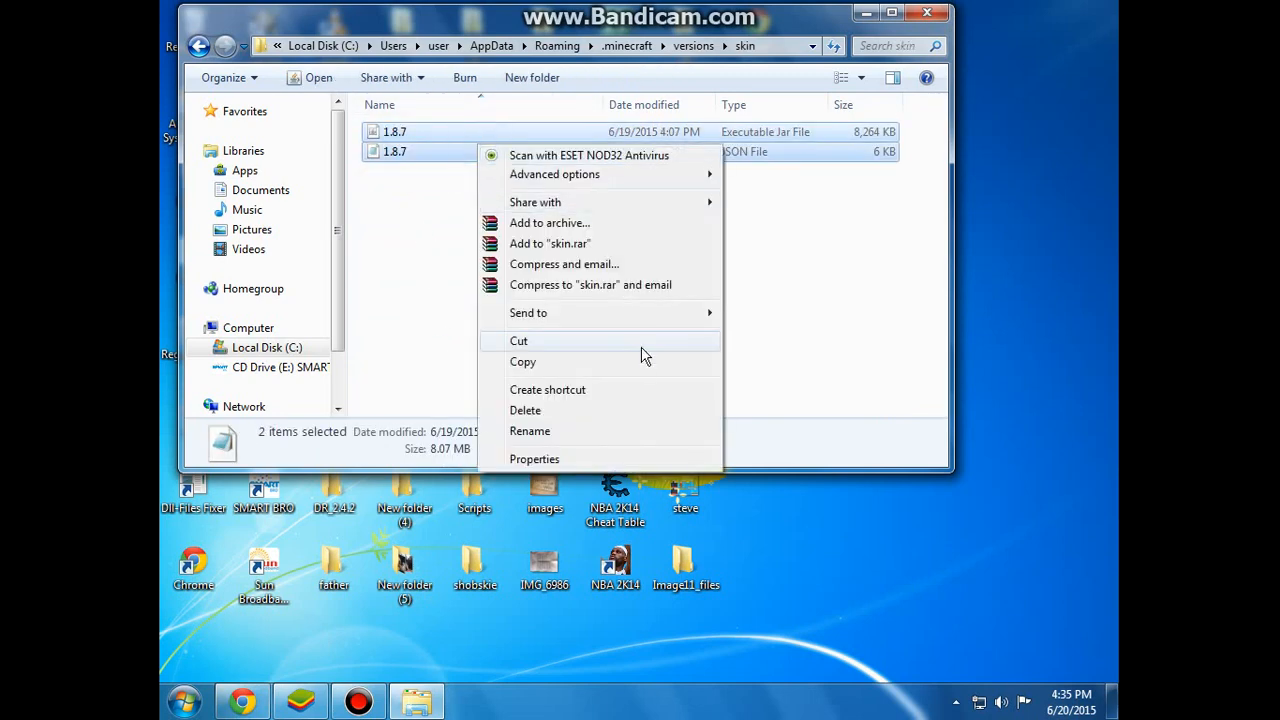
Step: Rename the 1.8.7 jar and JSON files in the skin folder to 'skin'
click(530, 431)
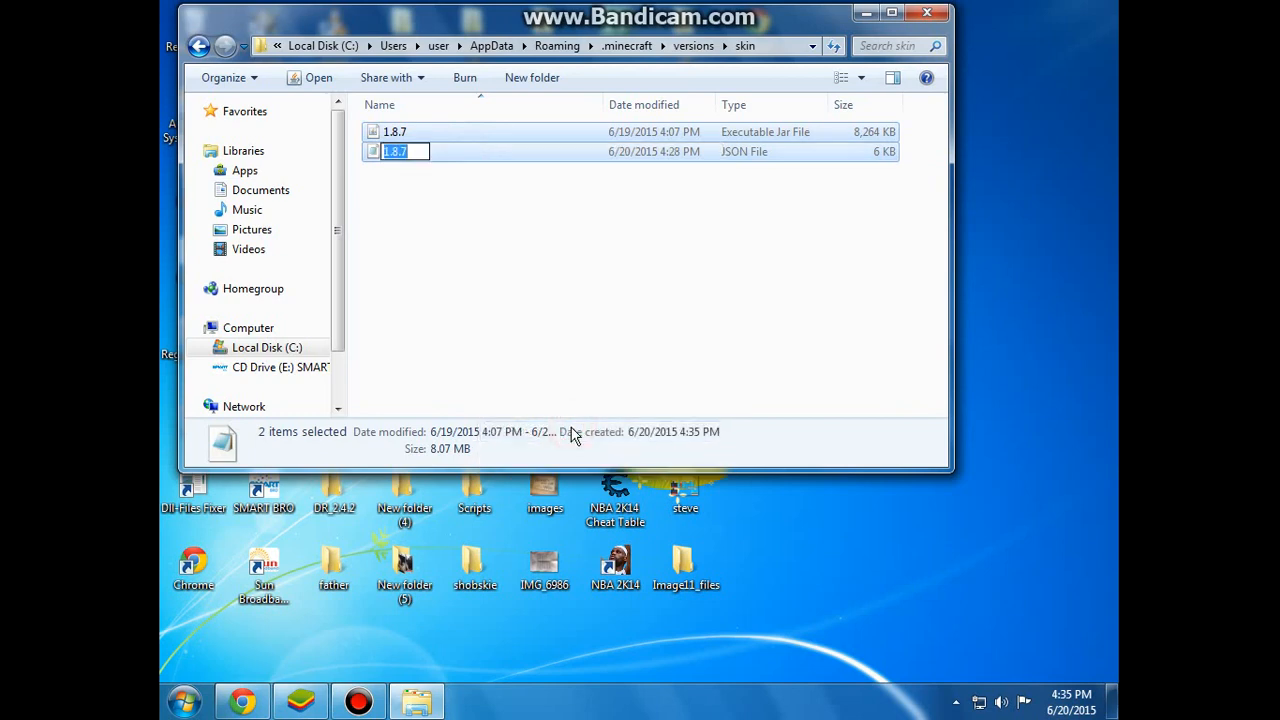
text(skin)
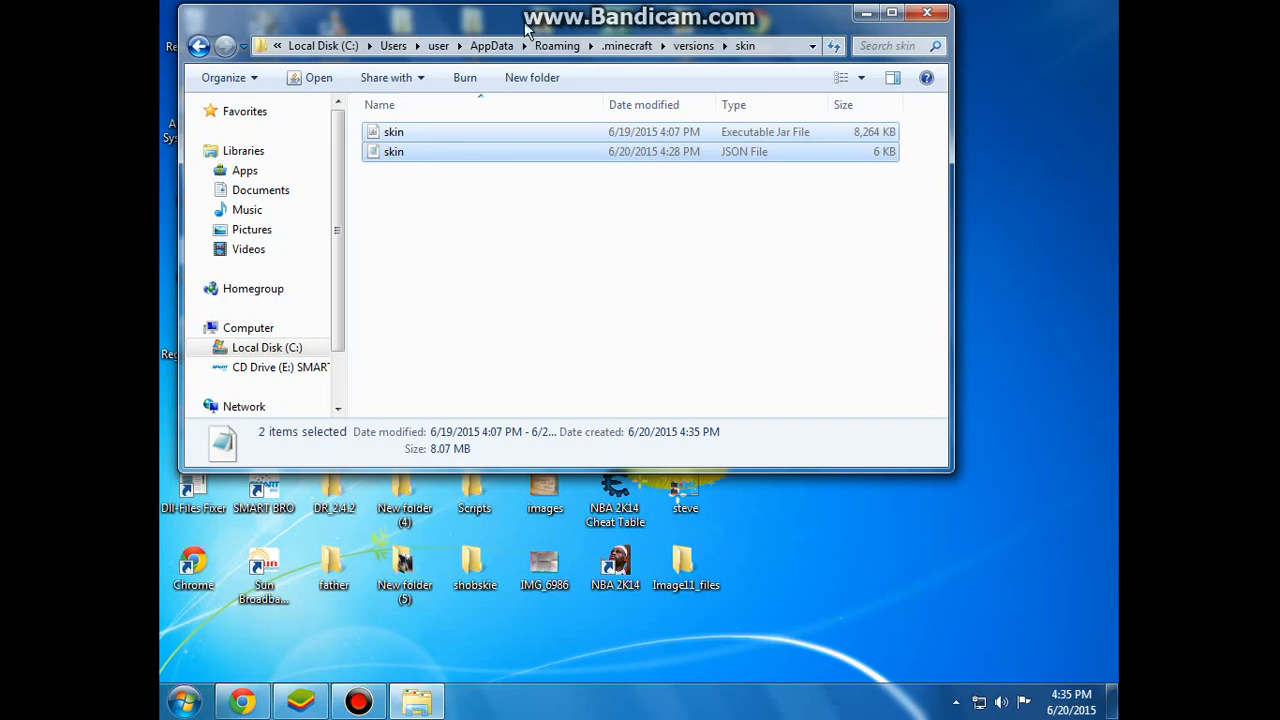
click(393, 151)
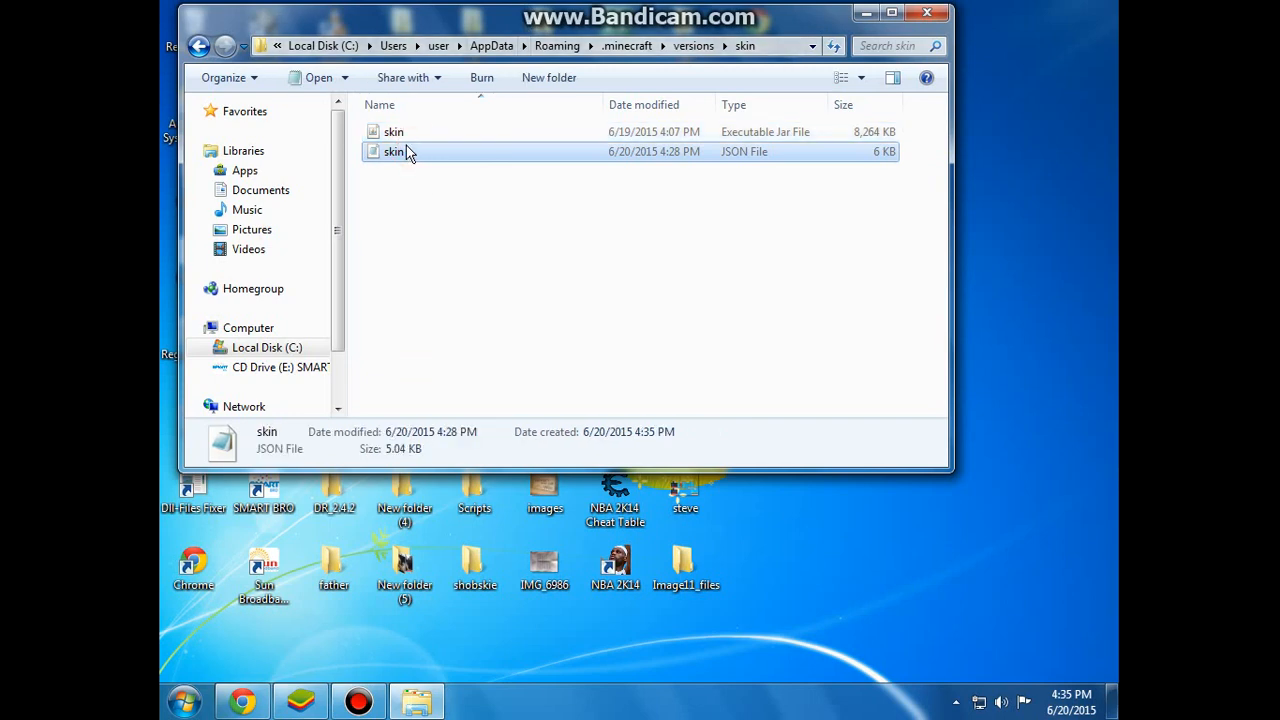
right_click(393, 151)
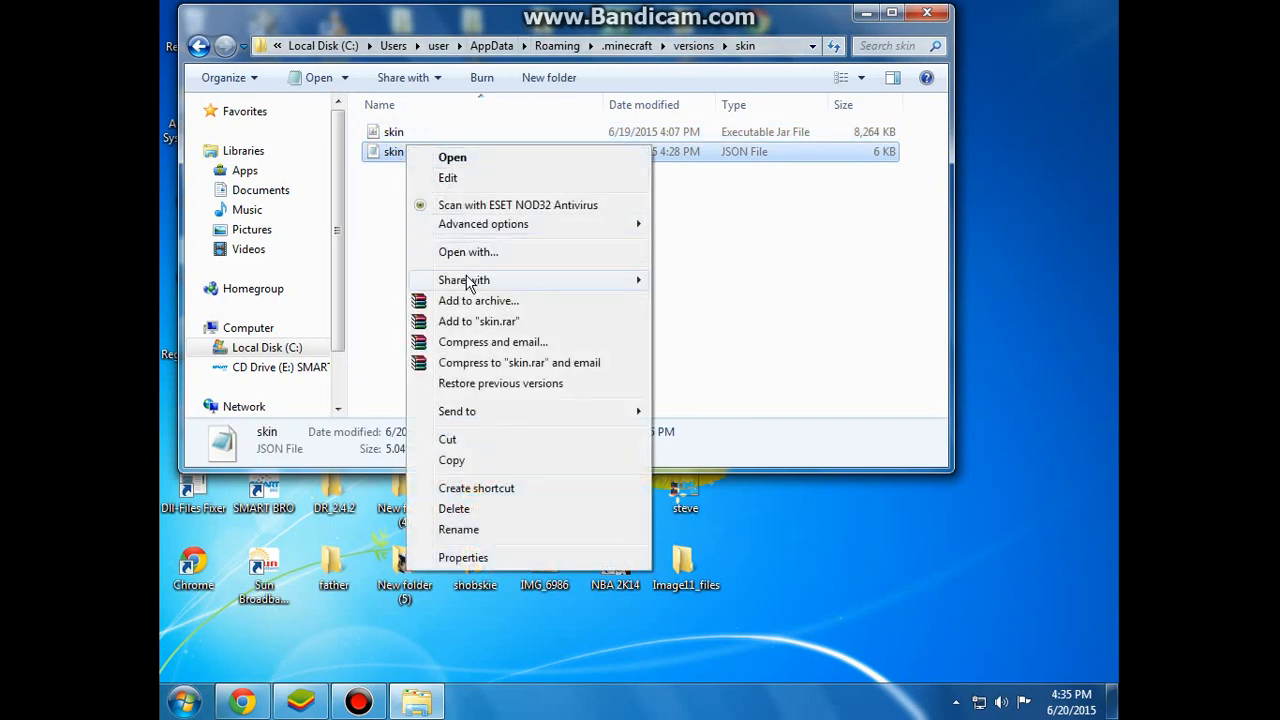
Step: Edit skin.json in Notepad so its id reads 'skin' instead of '1.8.7', then save
click(467, 251)
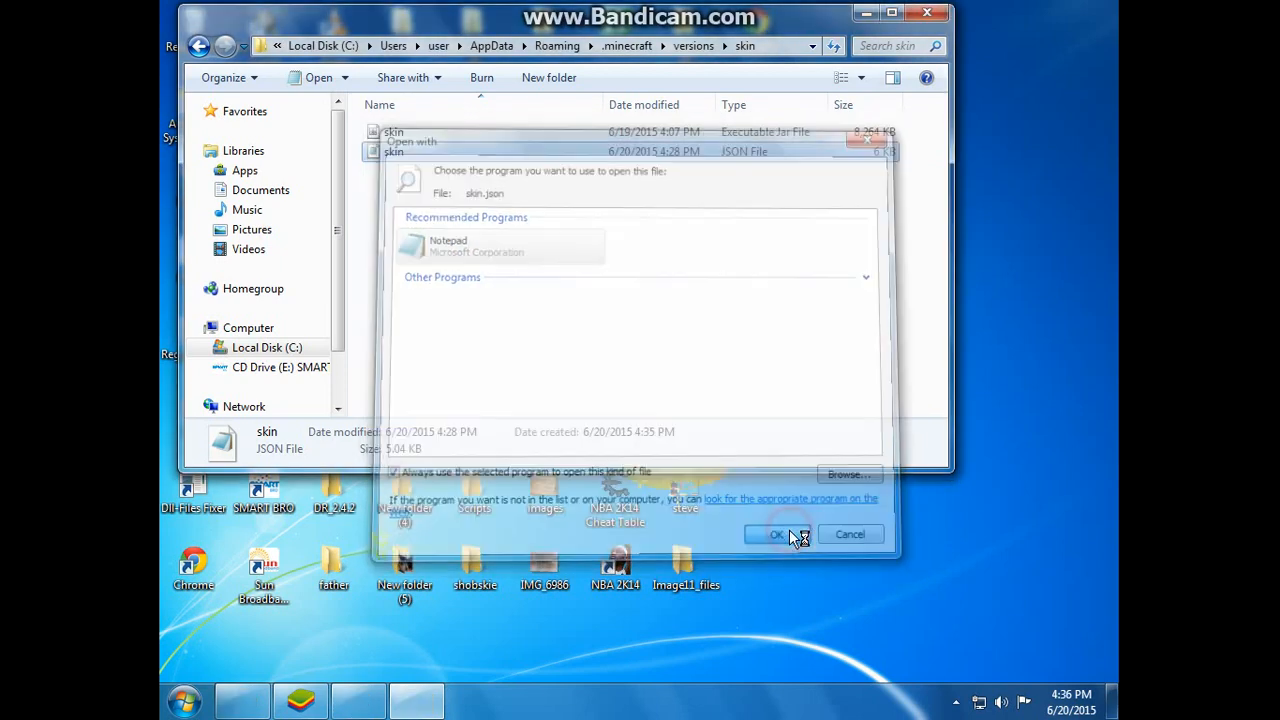
click(776, 533)
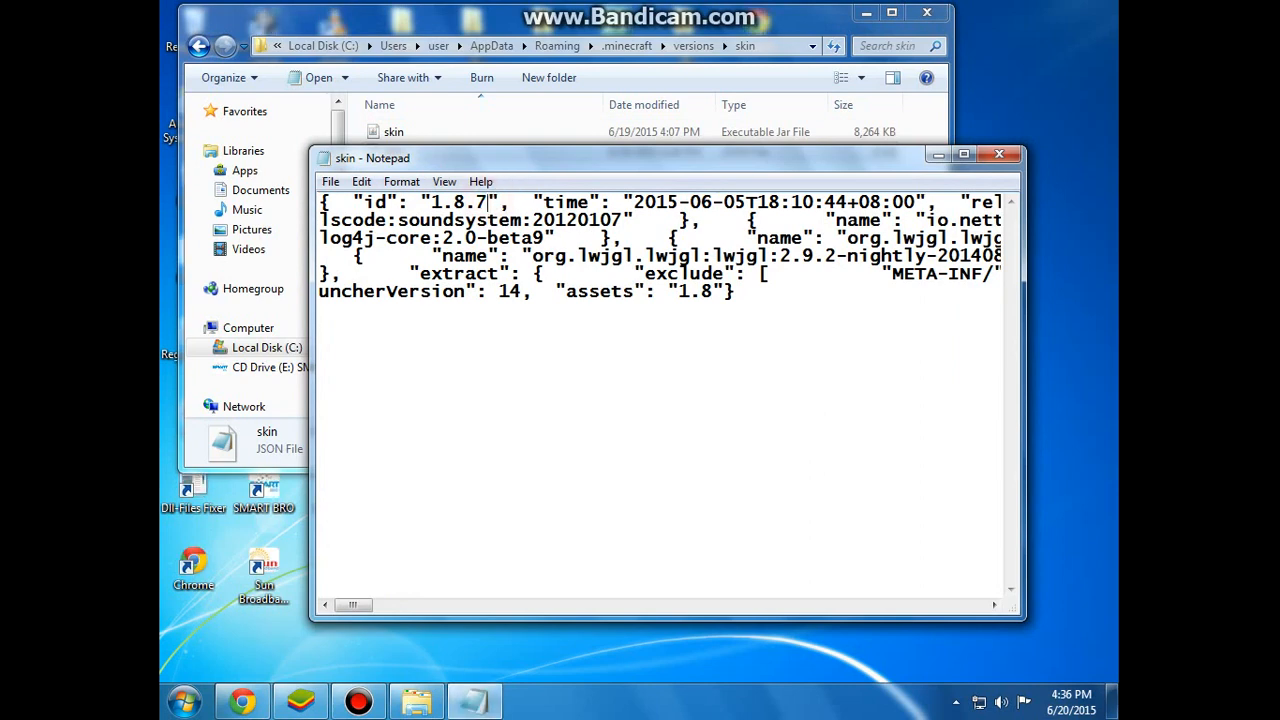
text(s)
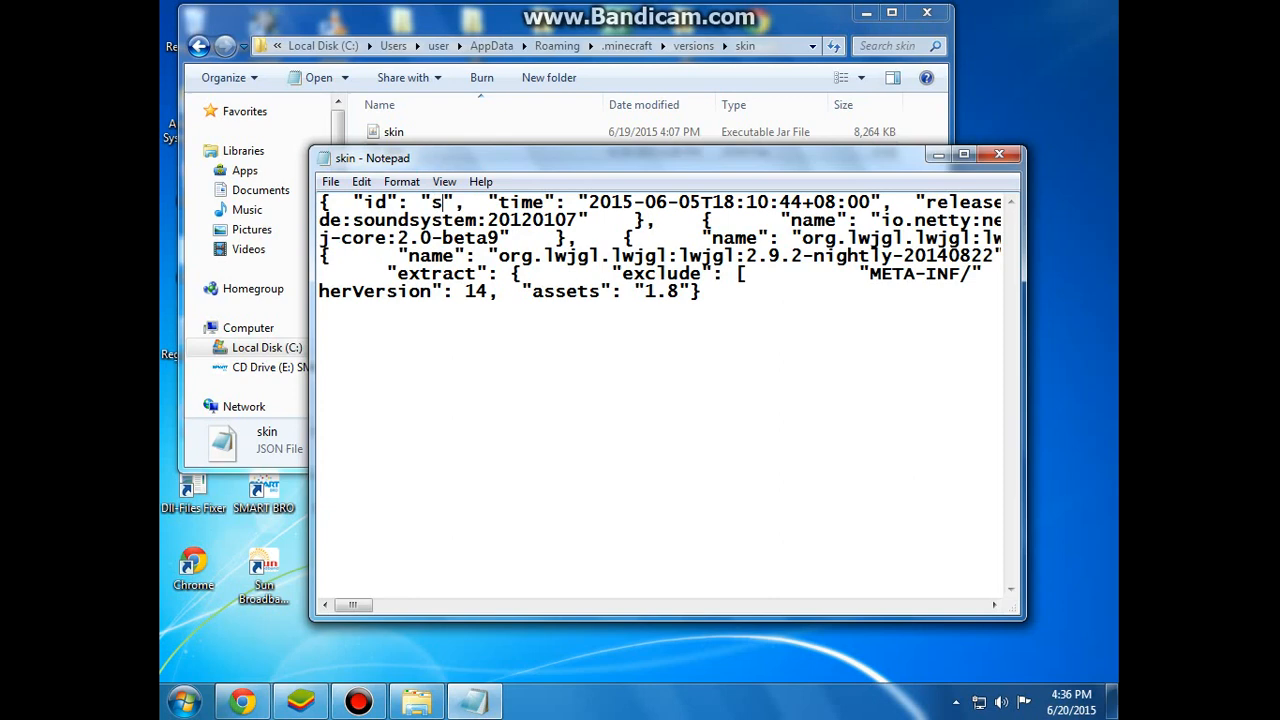
text(kin)
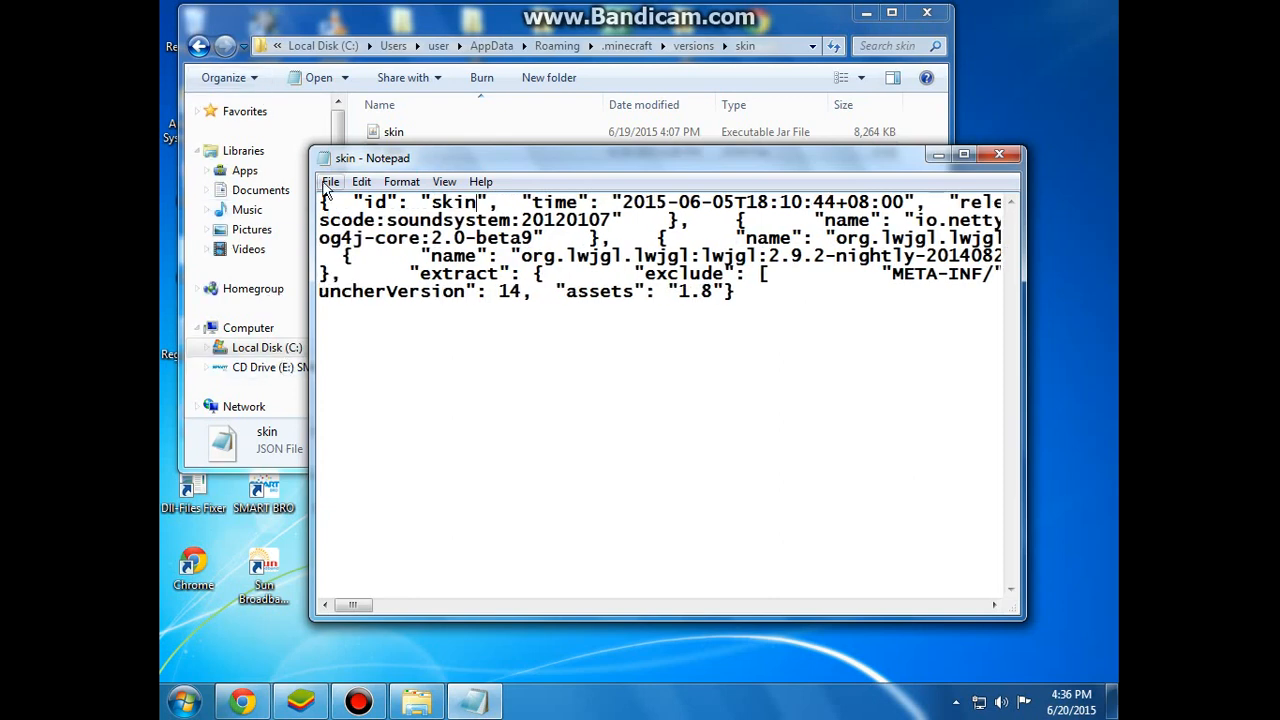
click(330, 181)
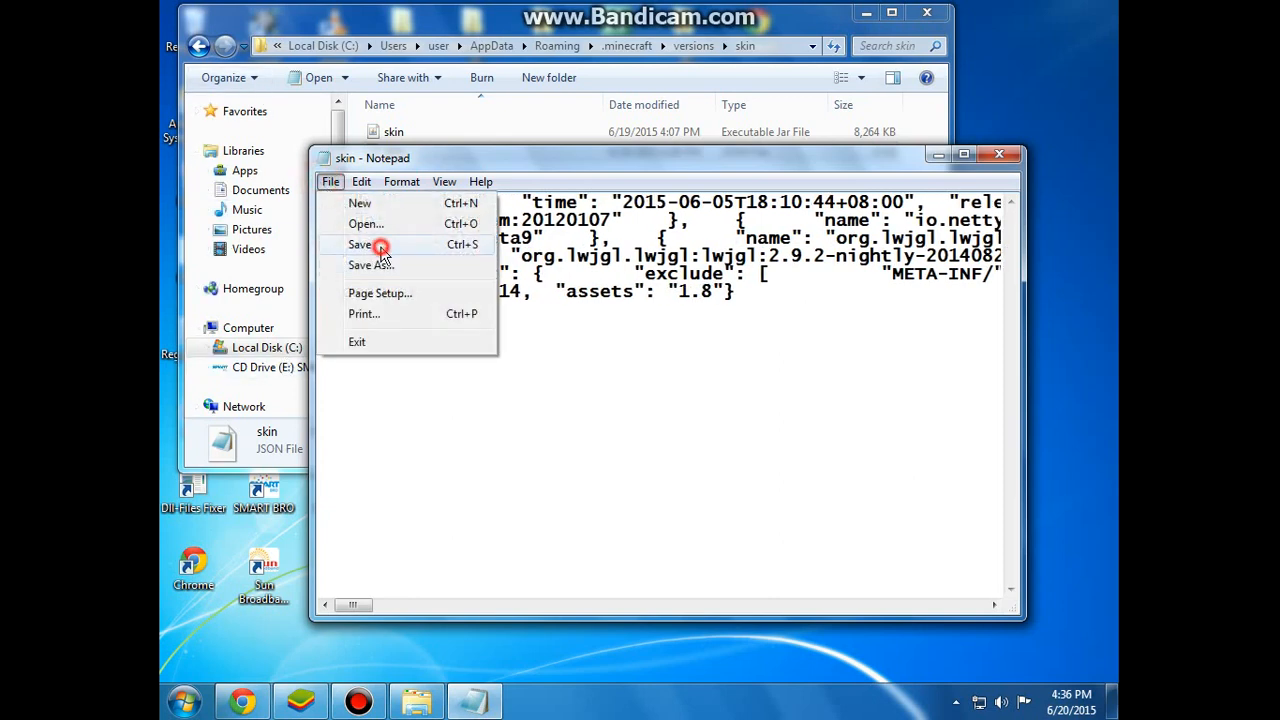
click(360, 244)
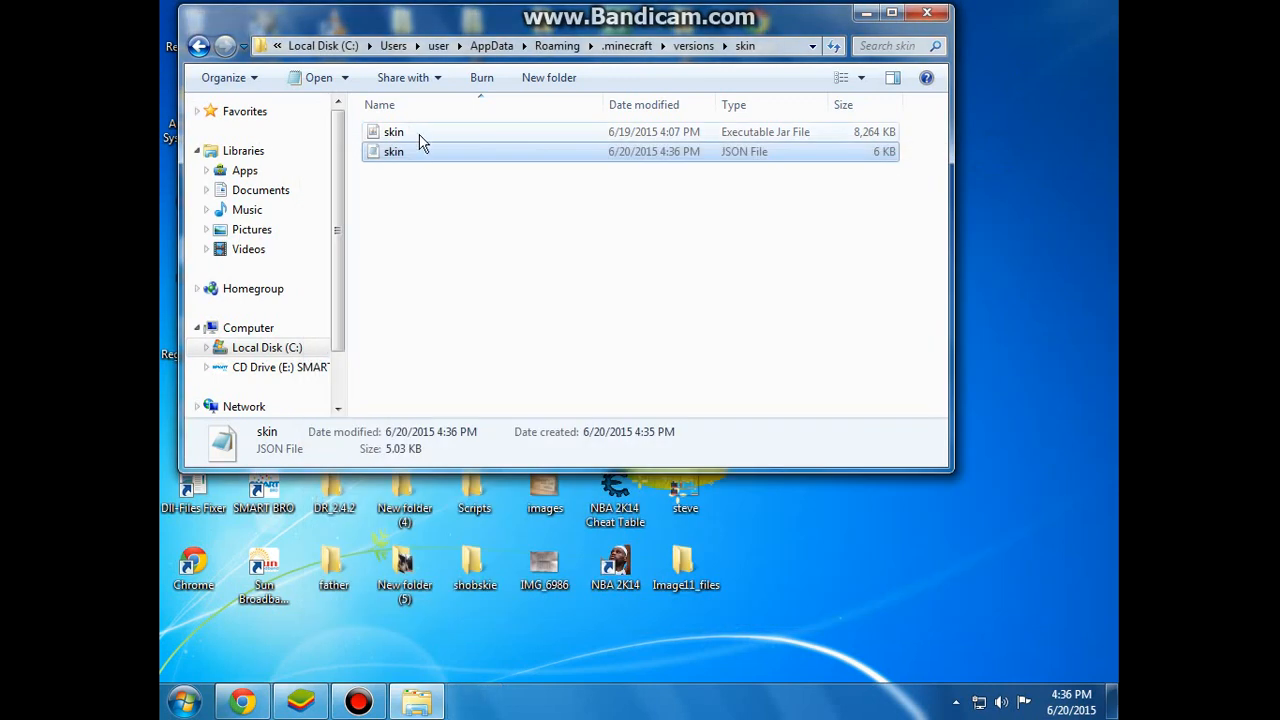
Step: Open skin.jar in WinRAR and delete its META-INF folder
right_click(393, 131)
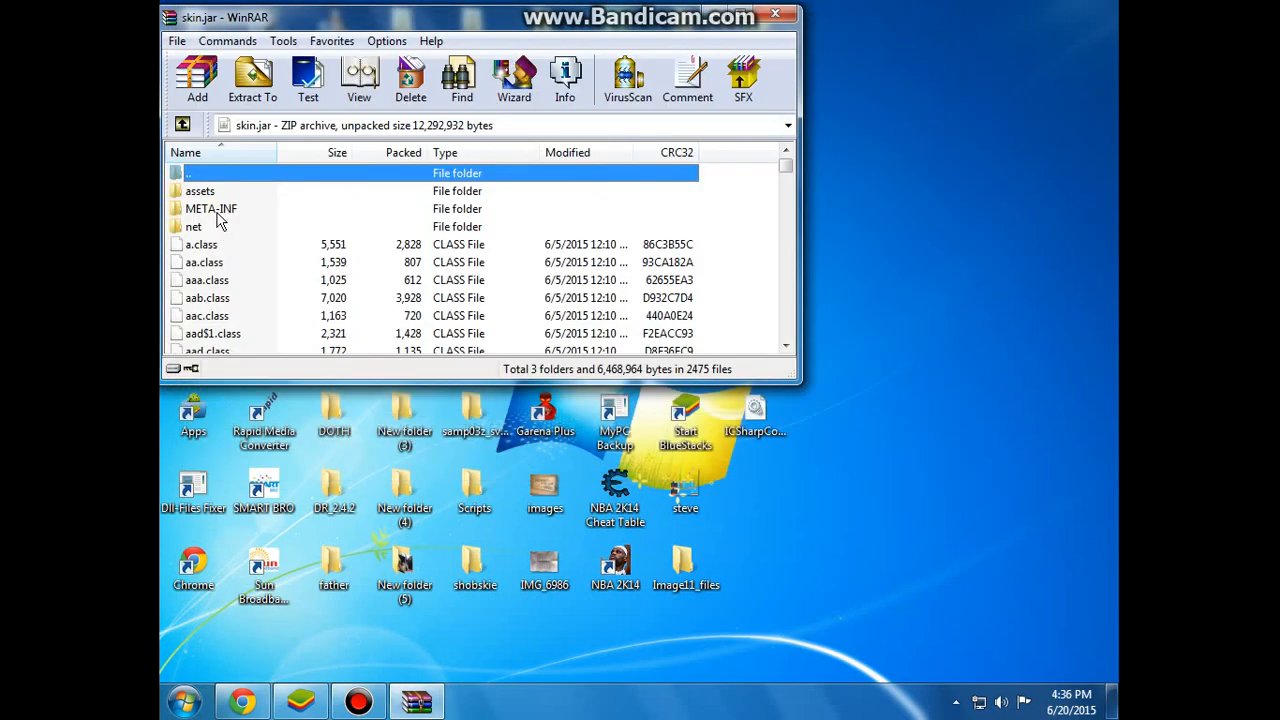
right_click(210, 208)
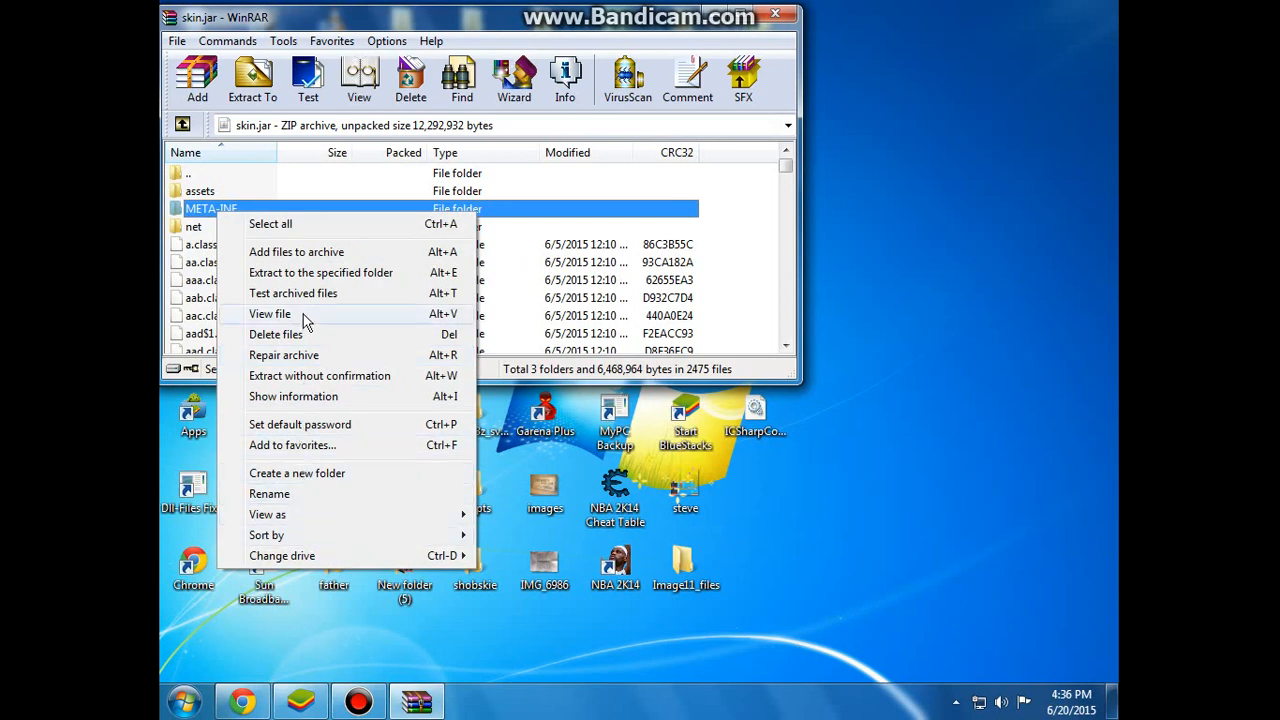
click(275, 334)
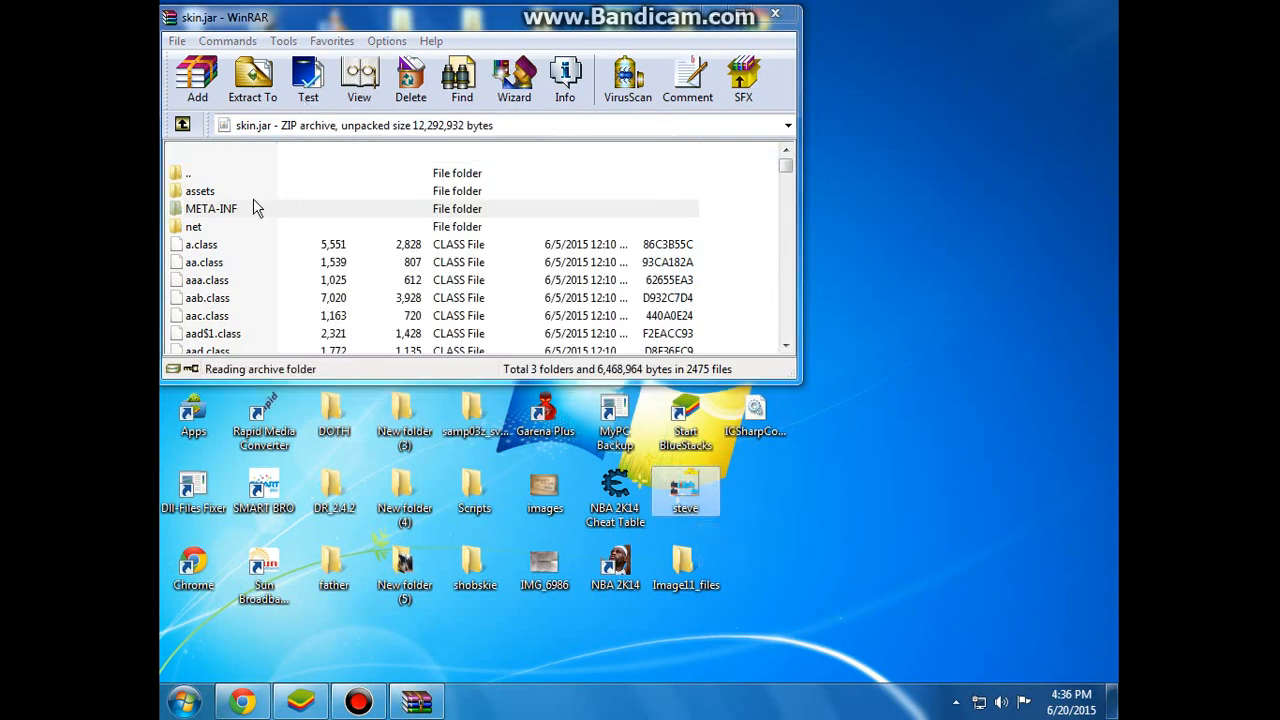
Step: Browse skin.jar to assets\minecraft\textures\entity and delete the original steve.png
double_click(200, 190)
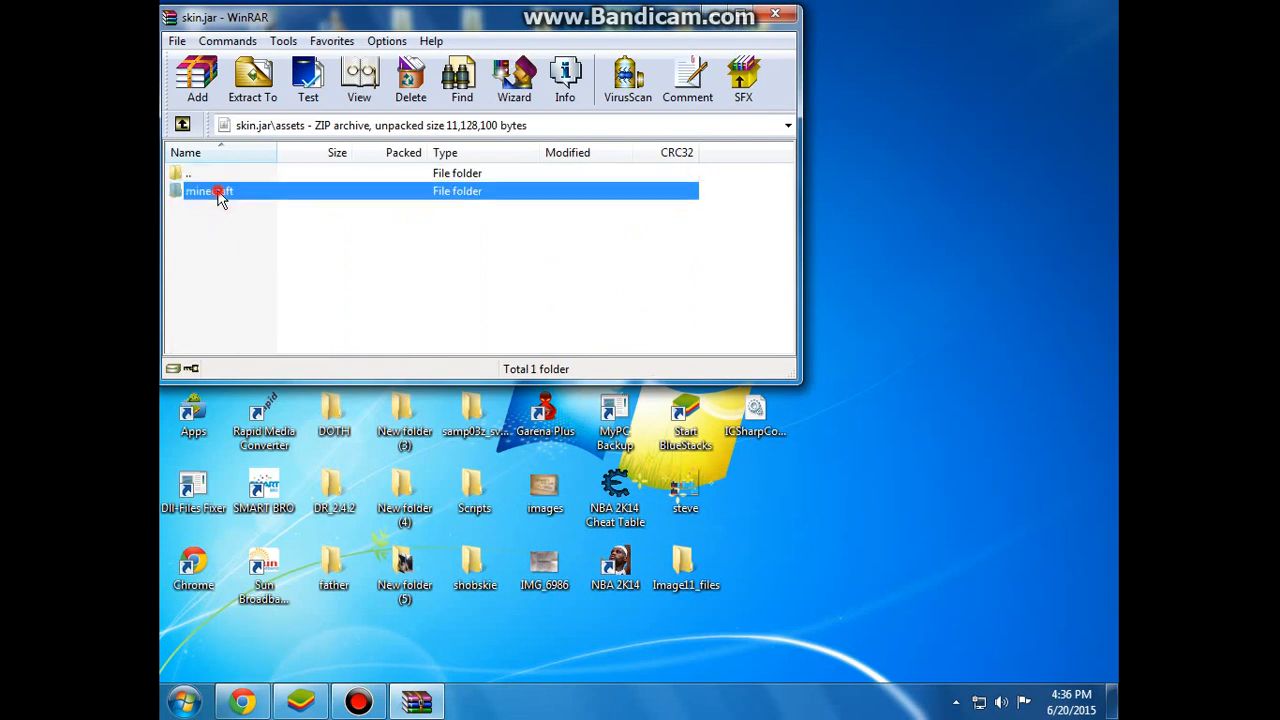
double_click(208, 191)
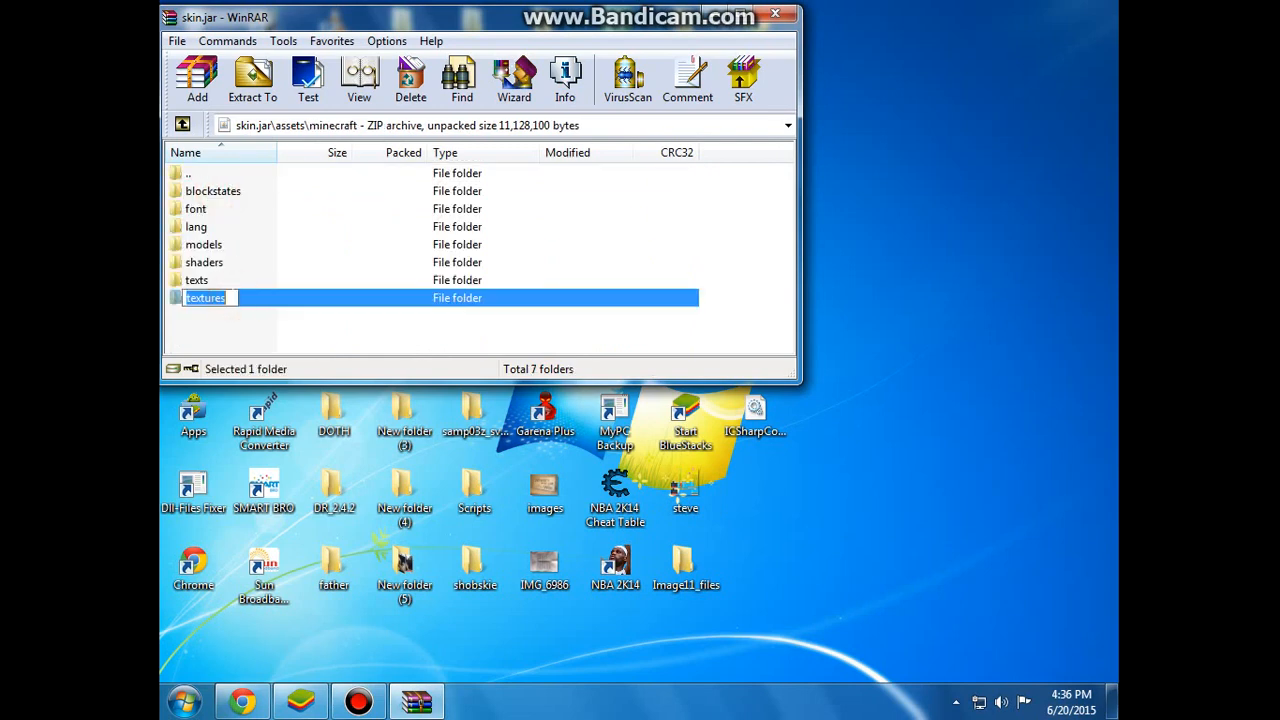
double_click(205, 297)
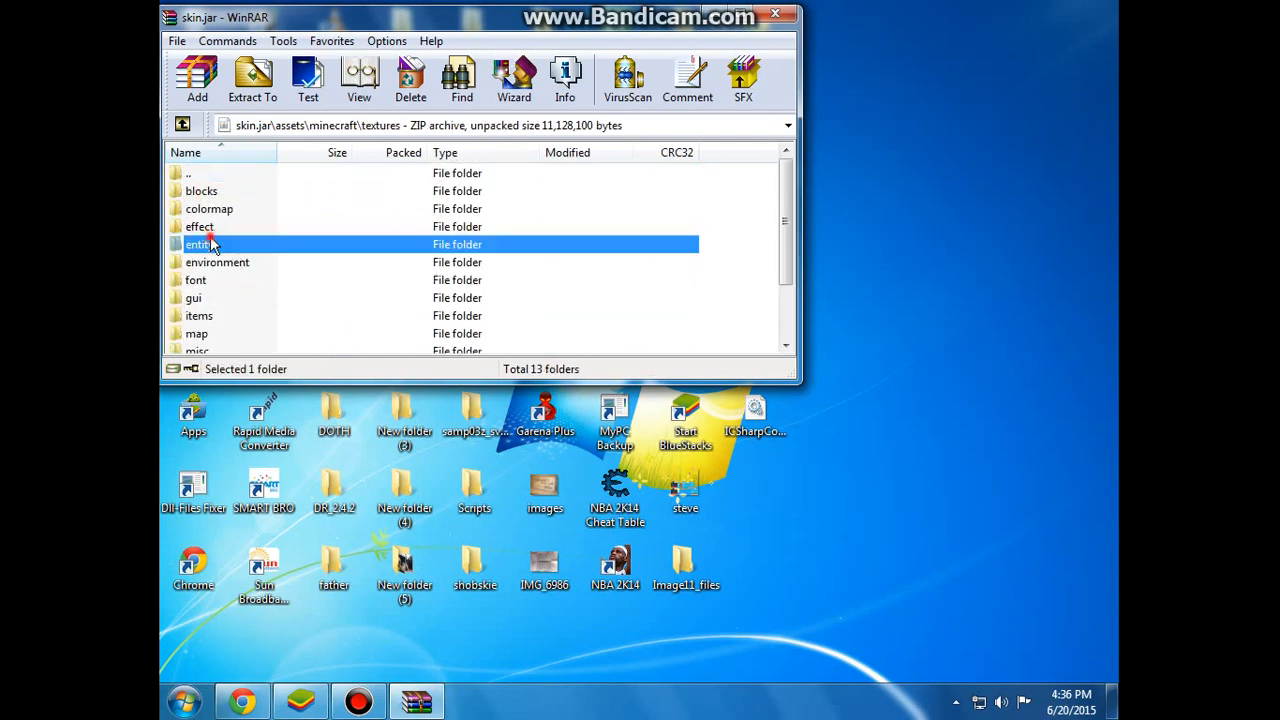
double_click(203, 244)
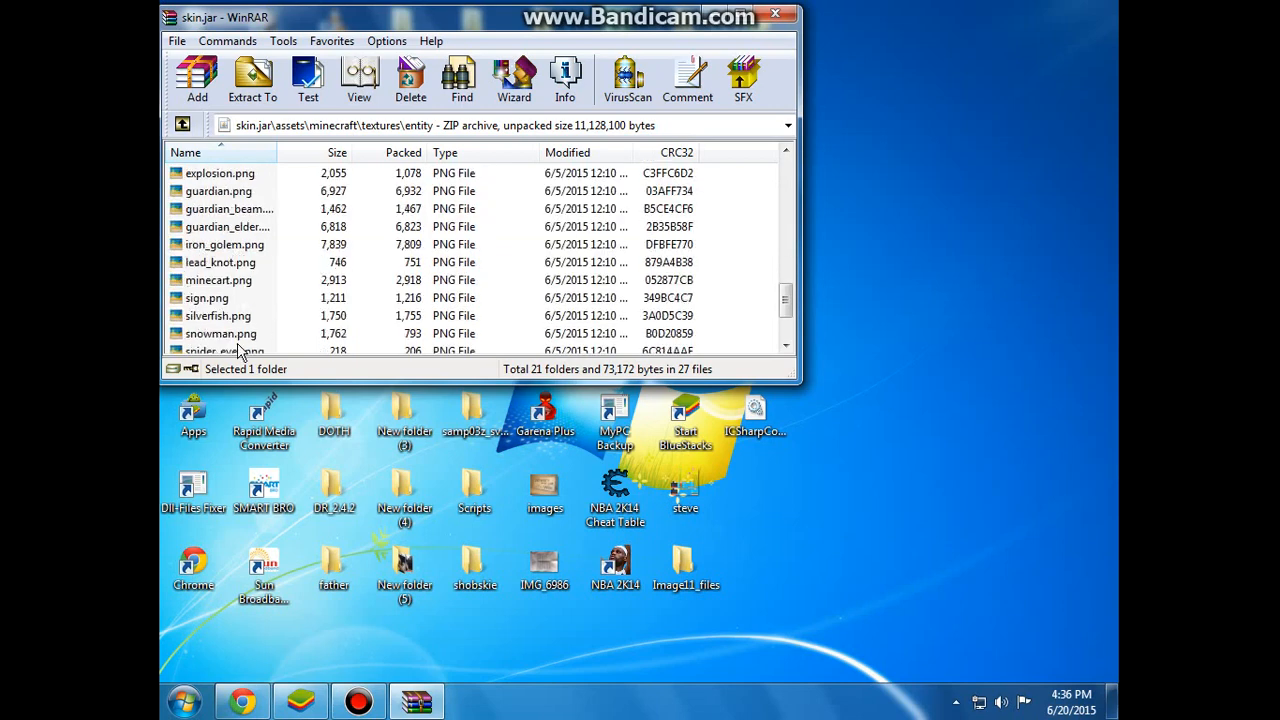
right_click(210, 298)
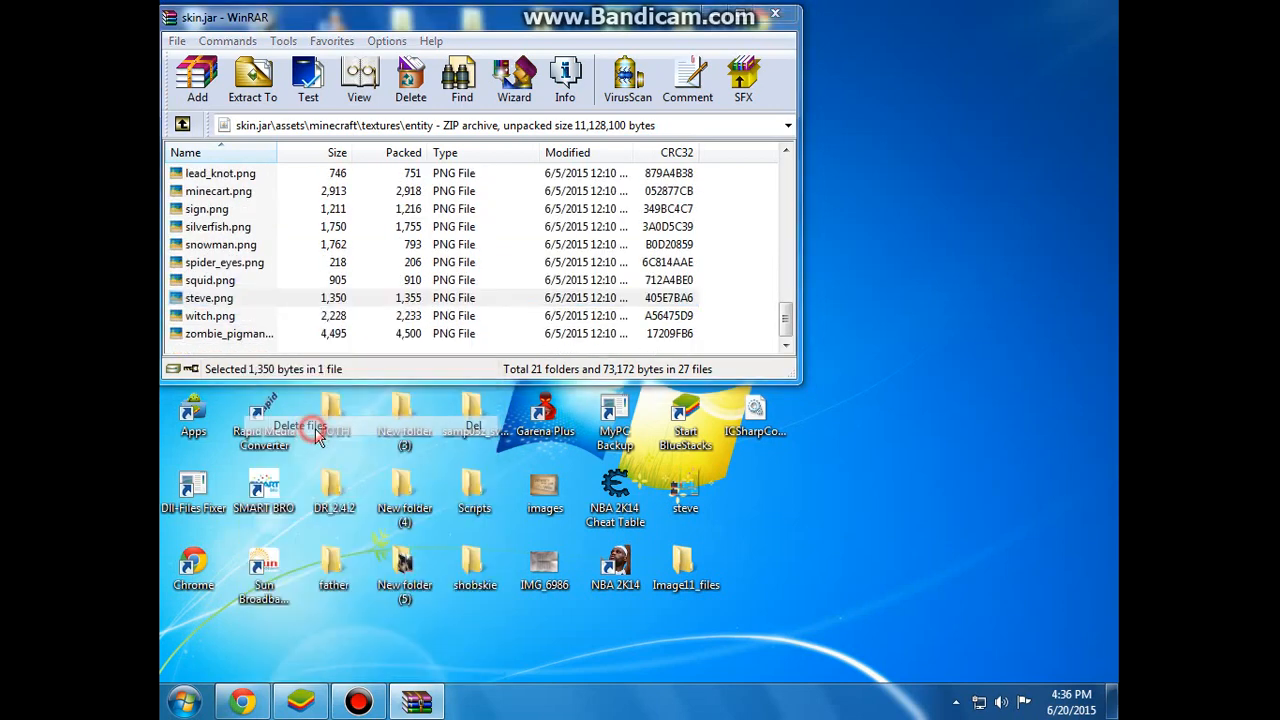
click(410, 78)
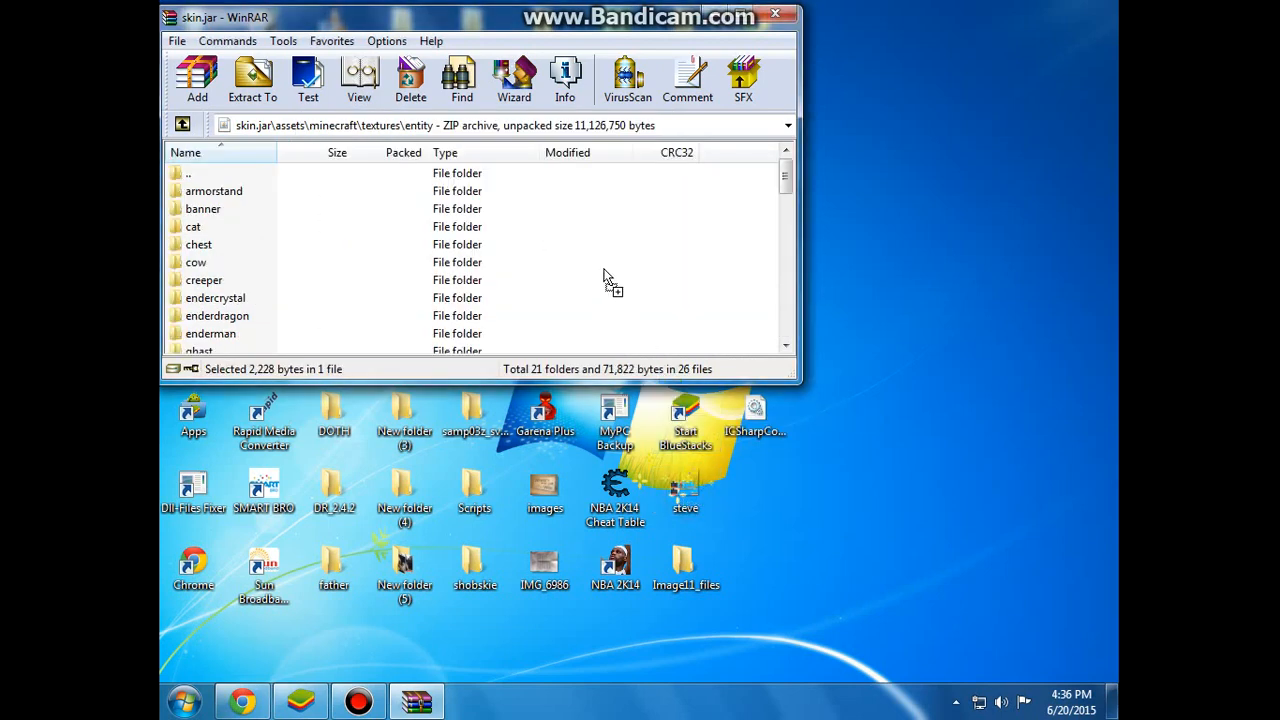
Step: Add the downloaded steve.png to skin.jar's entity folder and open it to verify
click(197, 75)
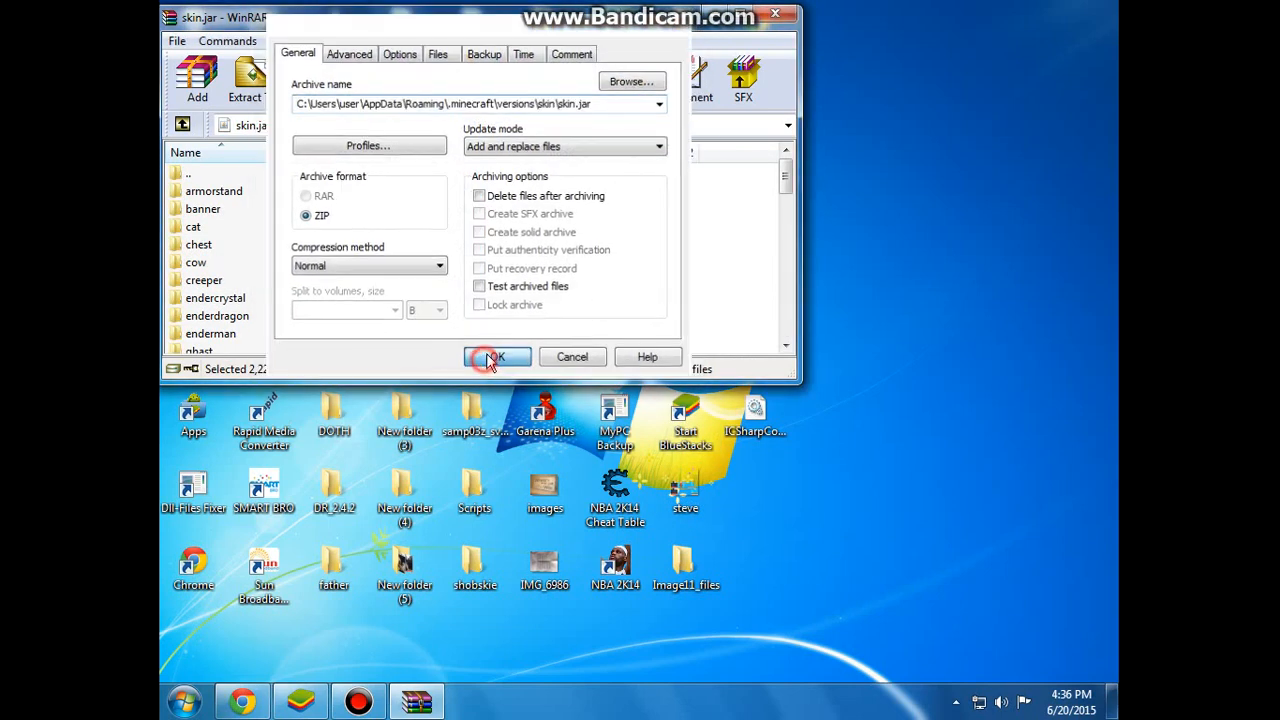
click(497, 357)
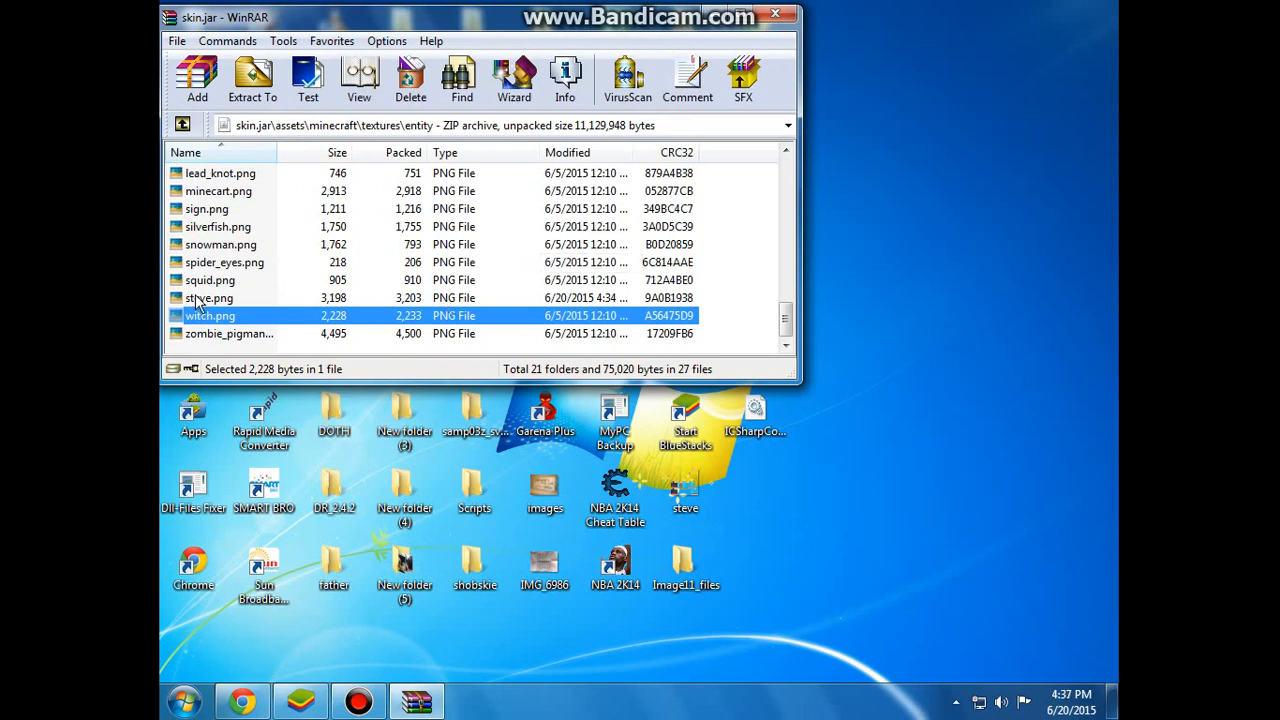
click(209, 297)
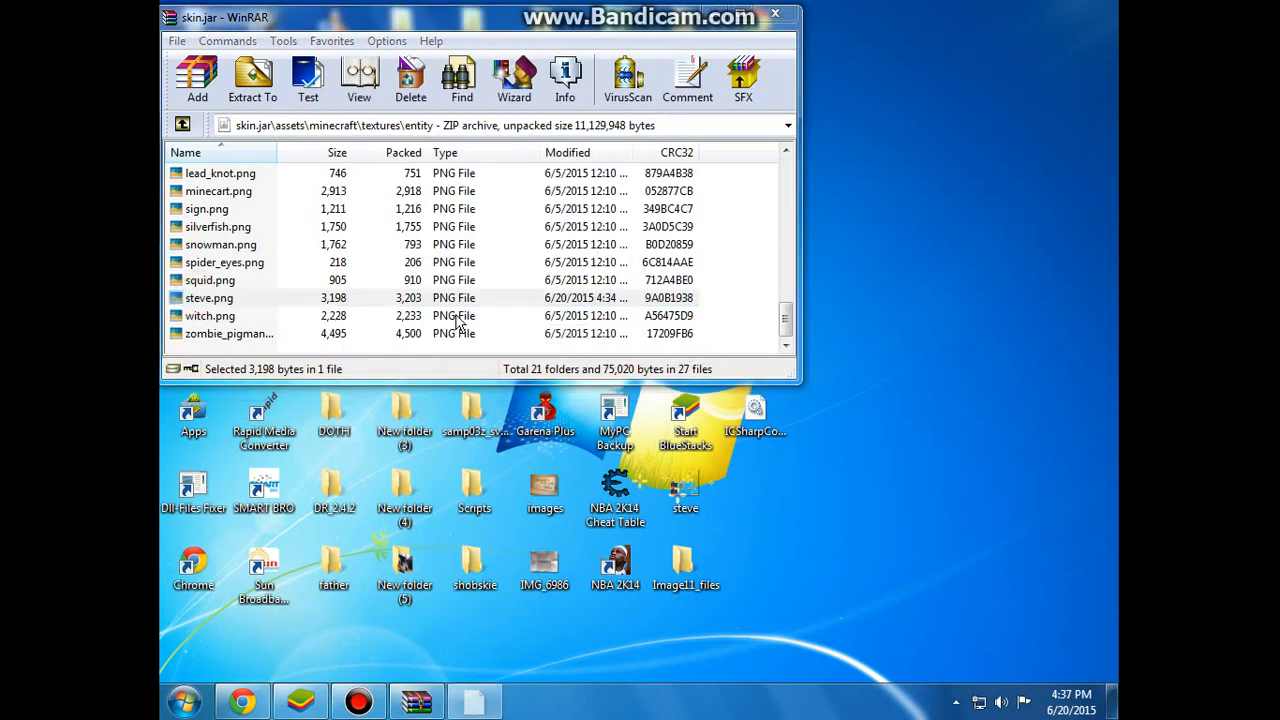
double_click(209, 297)
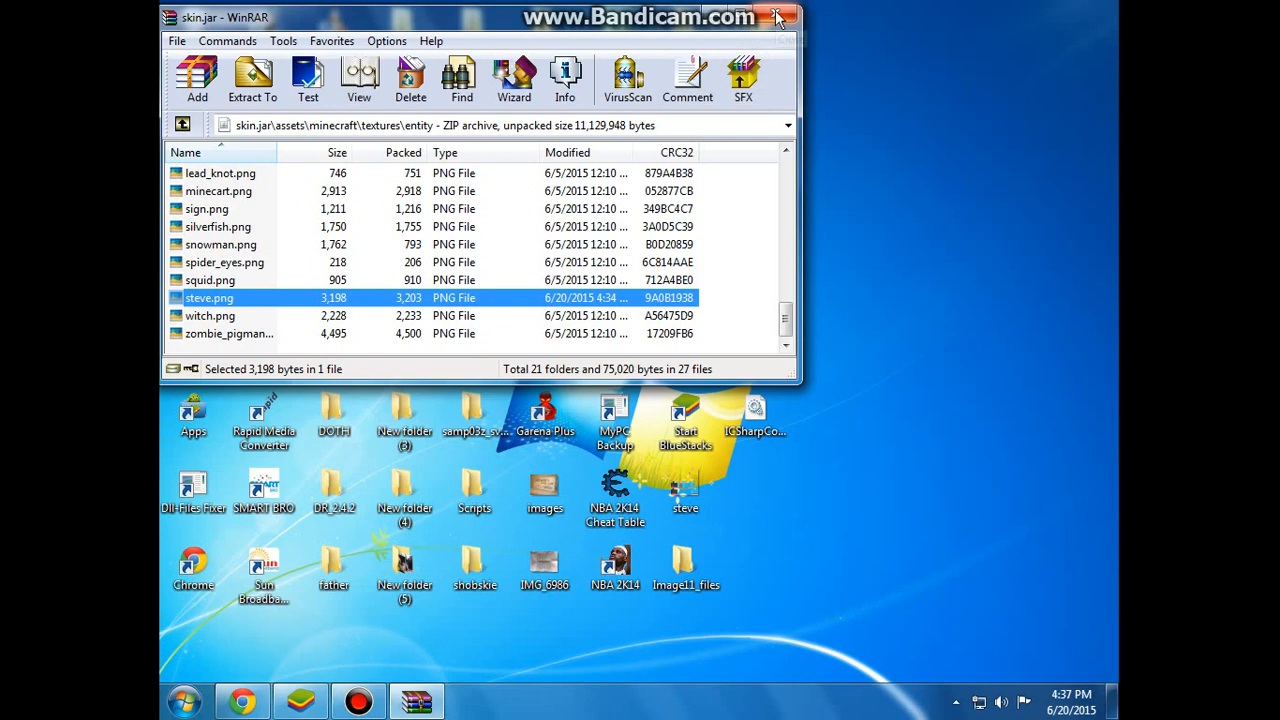
Step: Close the updated WinRAR archive and start the TeamExtreme Minecraft Launcher from the desktop
click(779, 17)
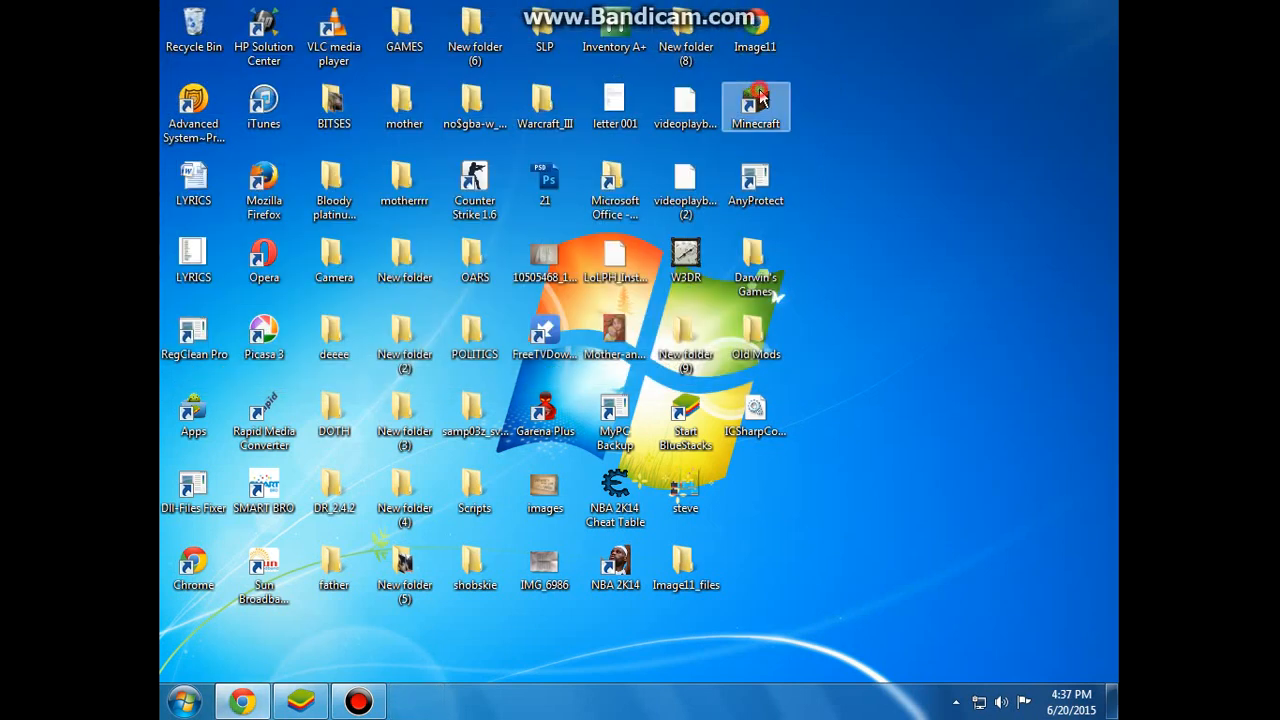
mouse_move(755, 105)
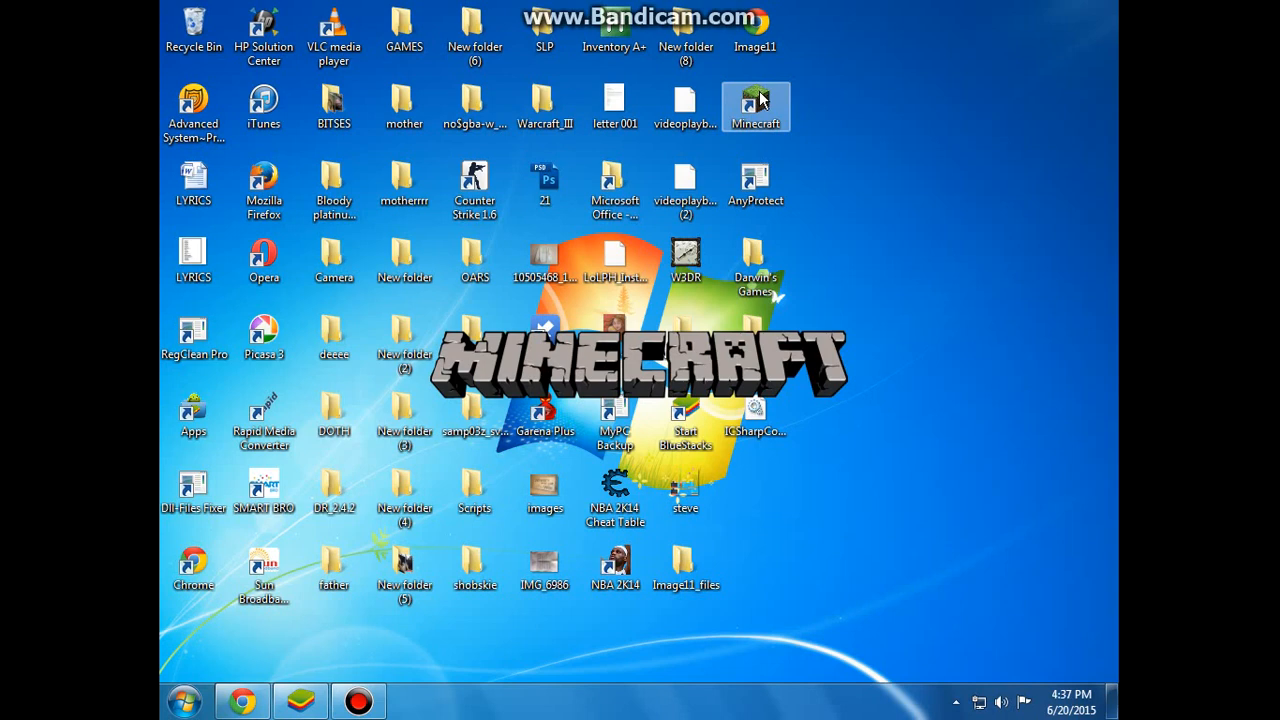
double_click(755, 100)
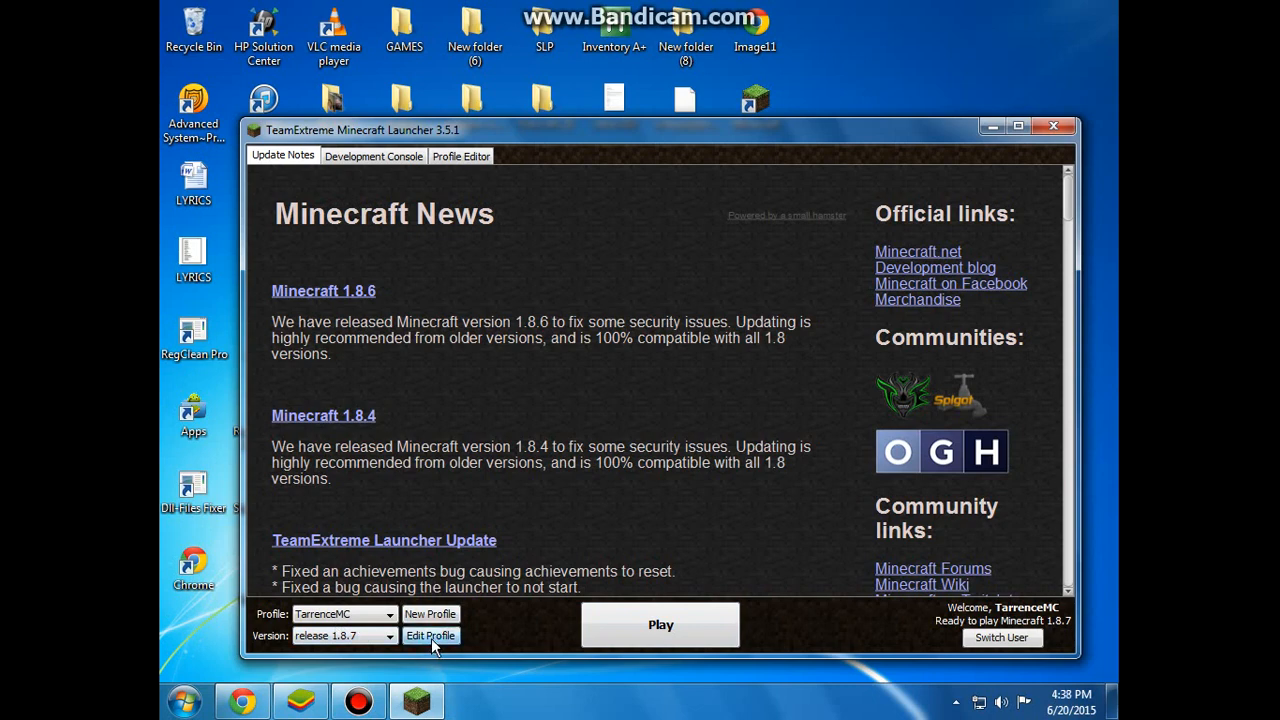
Step: Switch the TarrenceMC profile to version 'release skin', save it, and launch the game
click(430, 636)
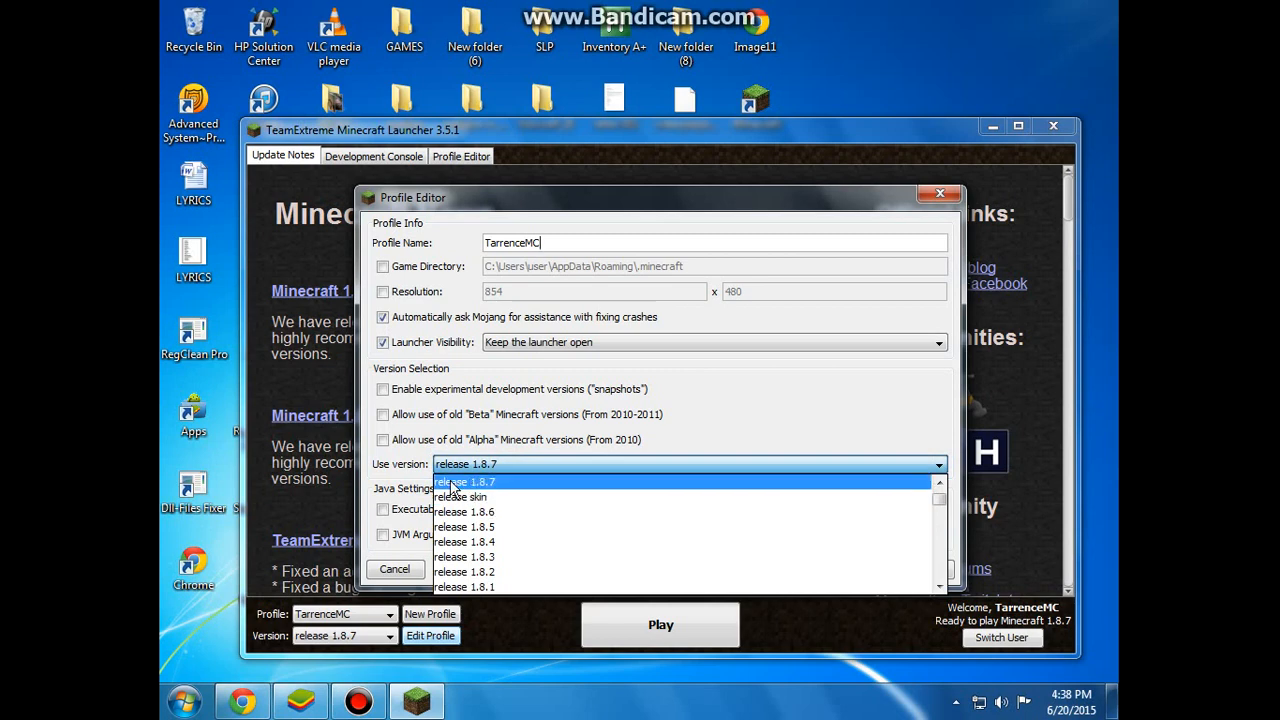
click(461, 496)
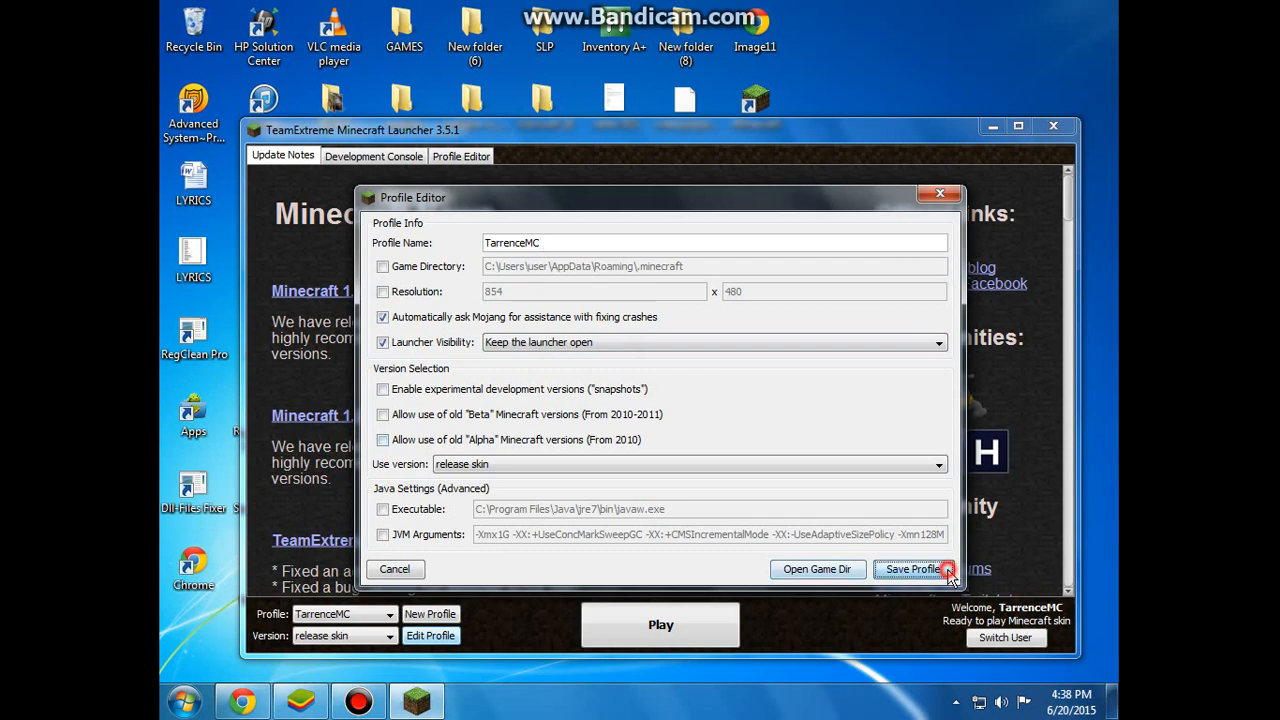
click(910, 569)
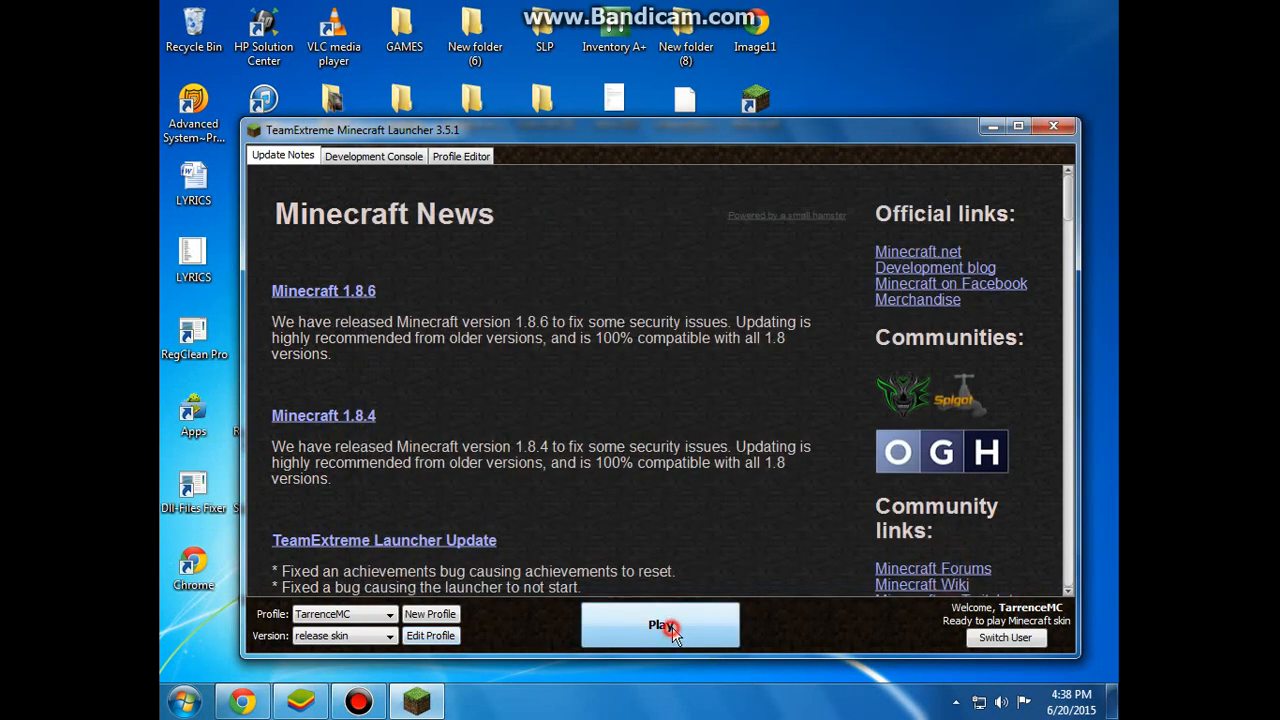
click(659, 624)
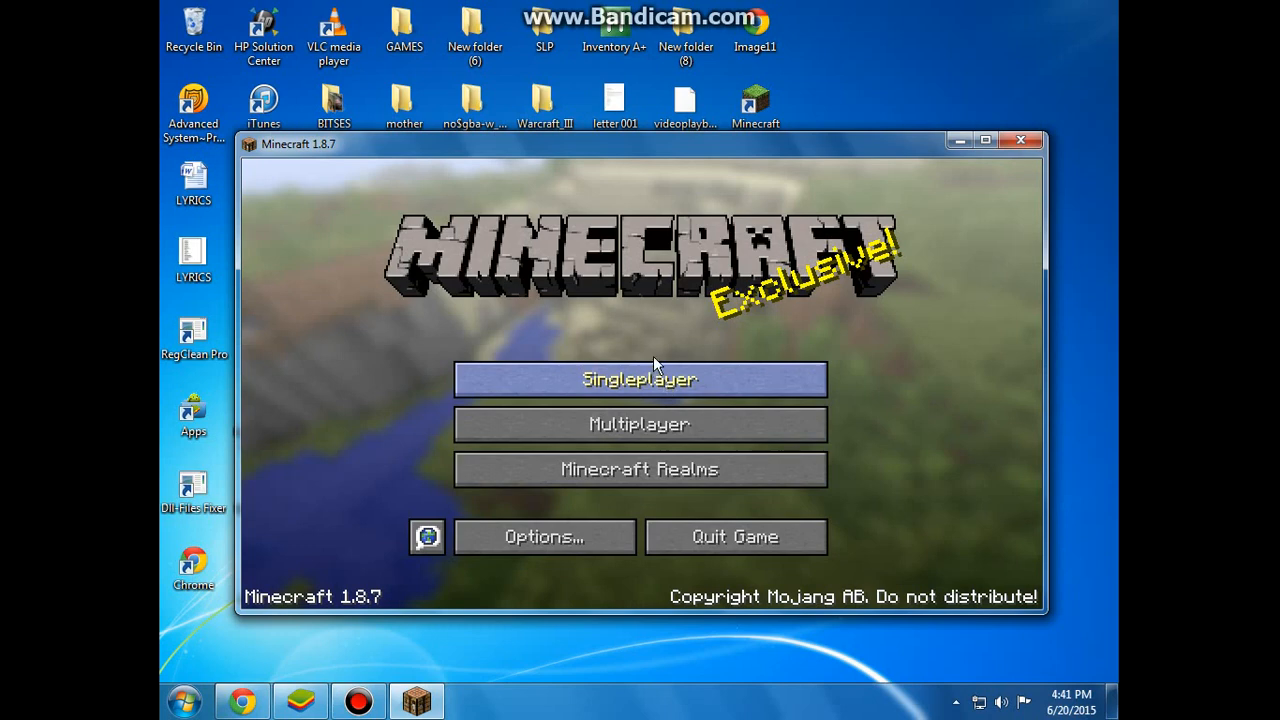
Step: Load the existing 'New World' save from the Singleplayer world list
click(639, 379)
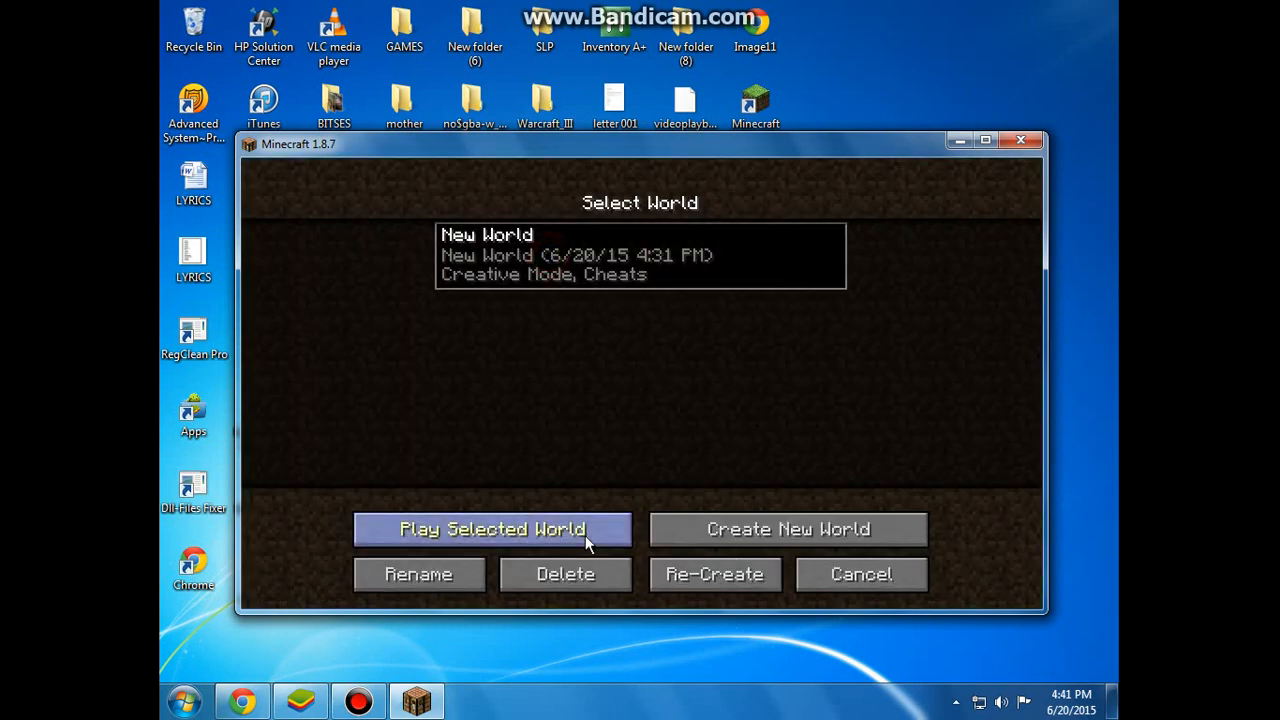
click(491, 528)
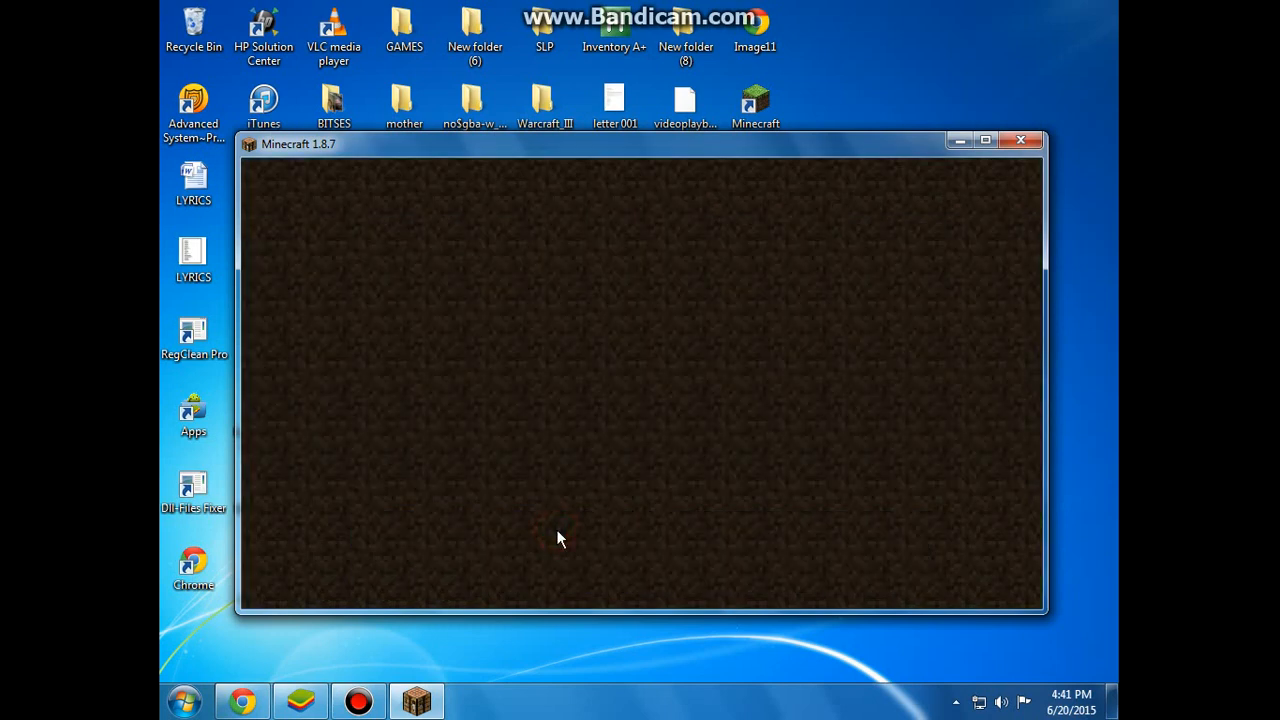
mouse_move(592, 565)
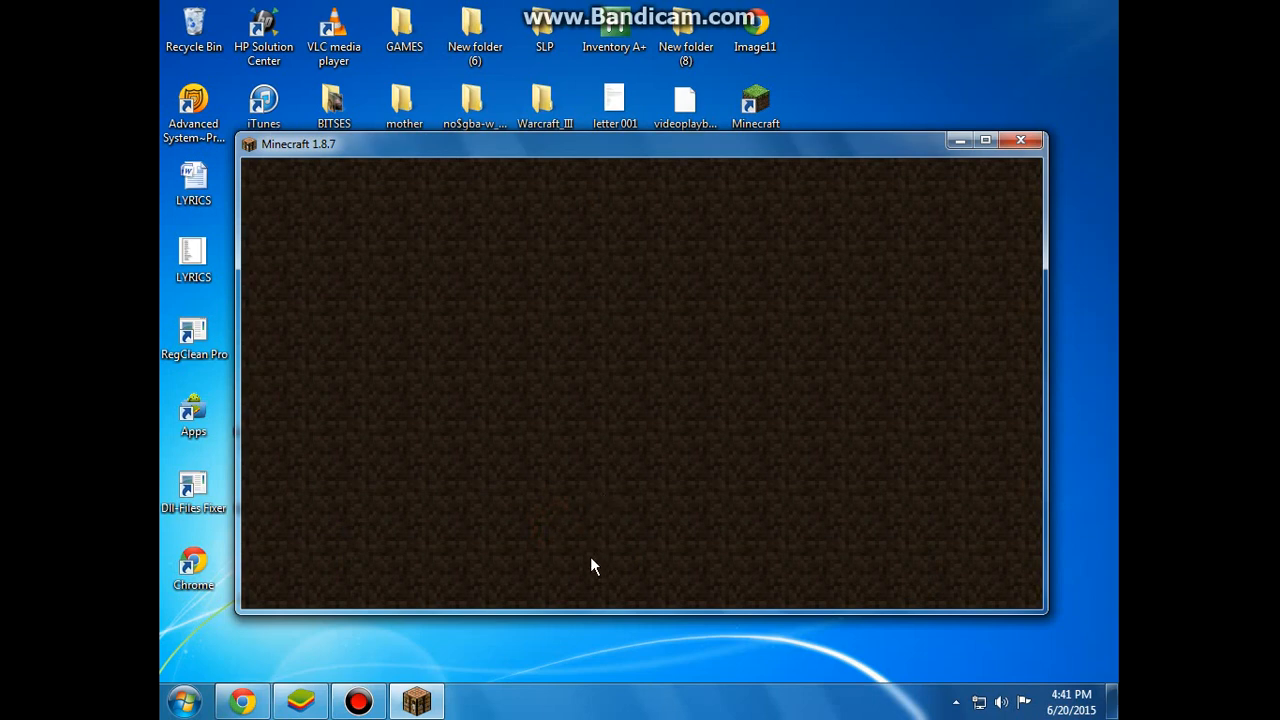
mouse_move(532, 498)
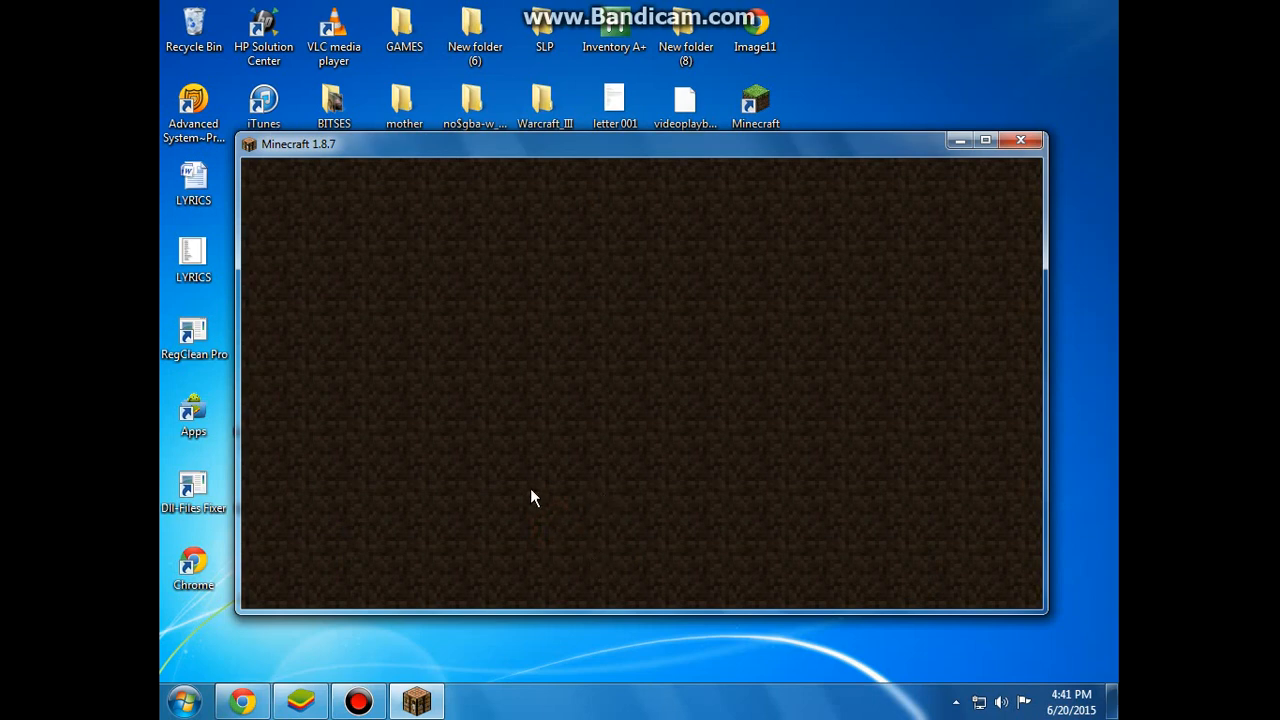
mouse_move(532, 491)
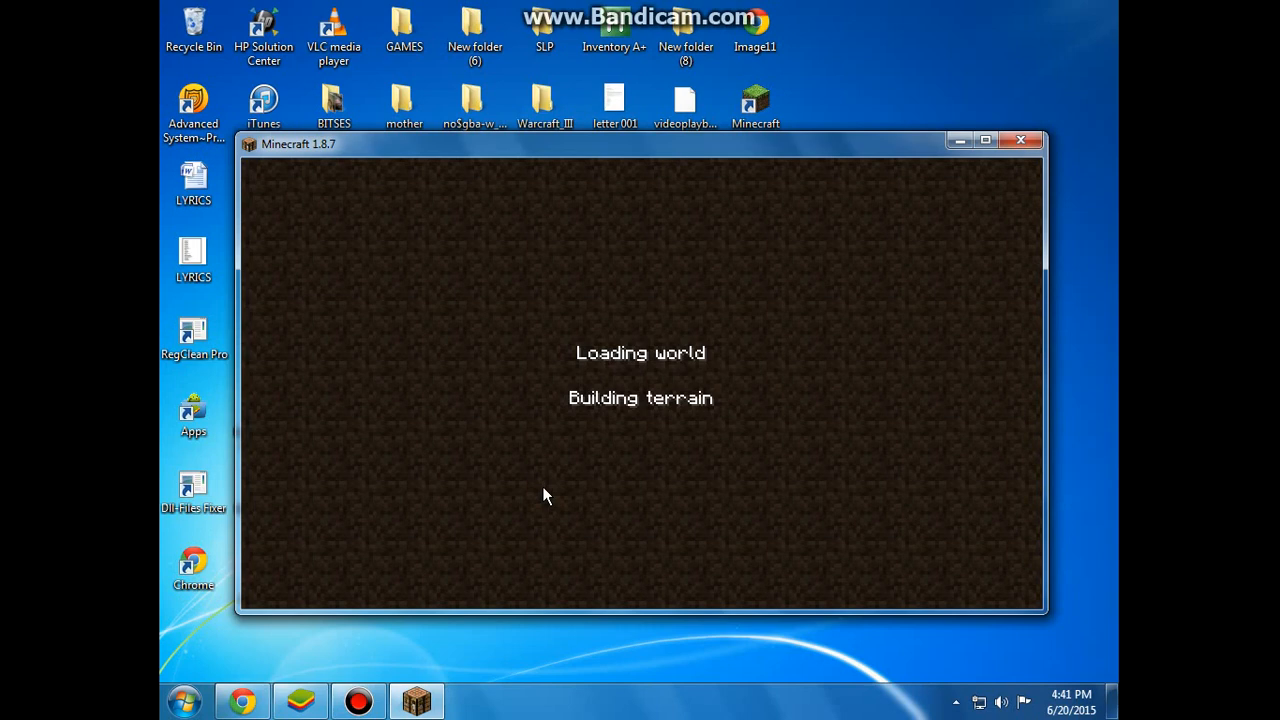
mouse_move(1018, 433)
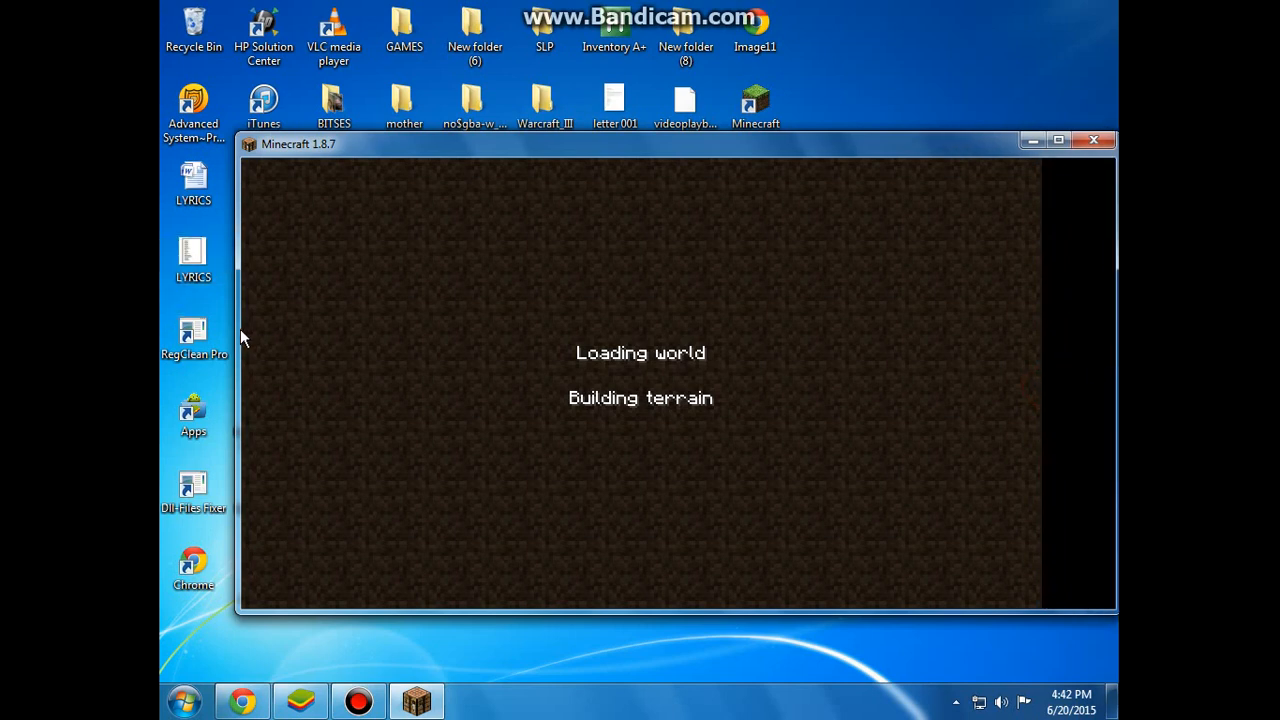
mouse_move(243, 358)
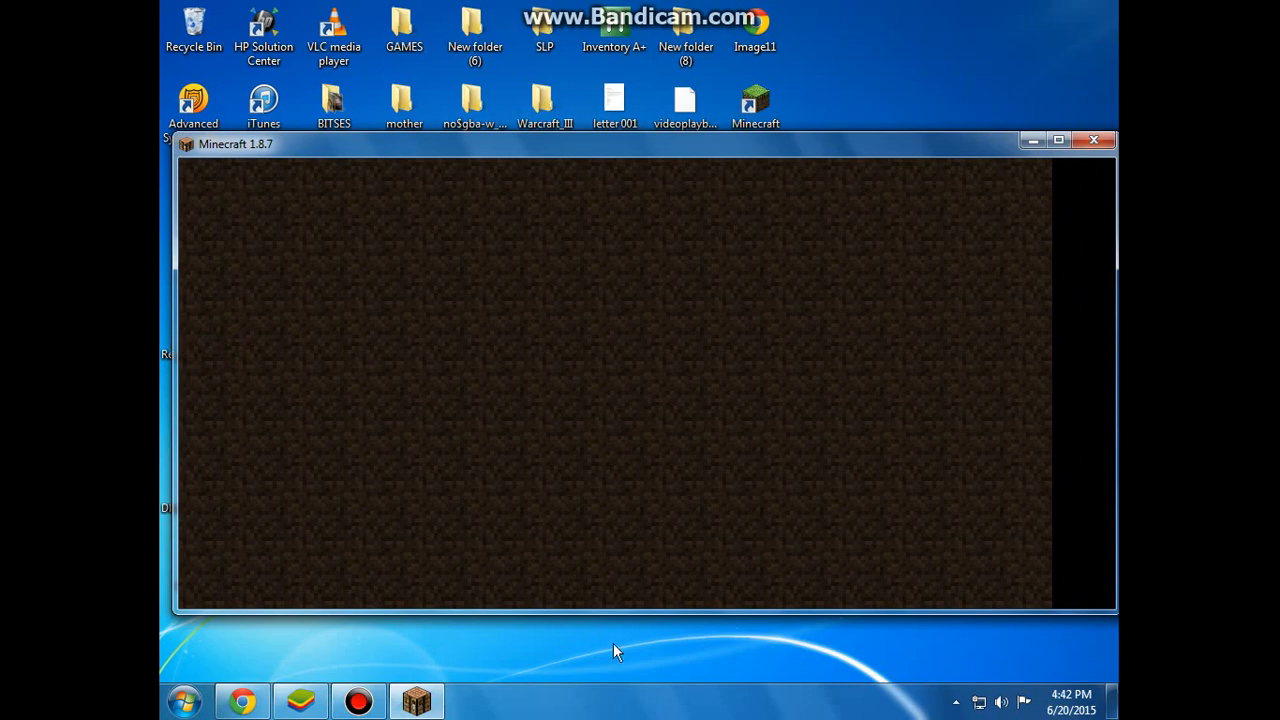
mouse_move(628, 594)
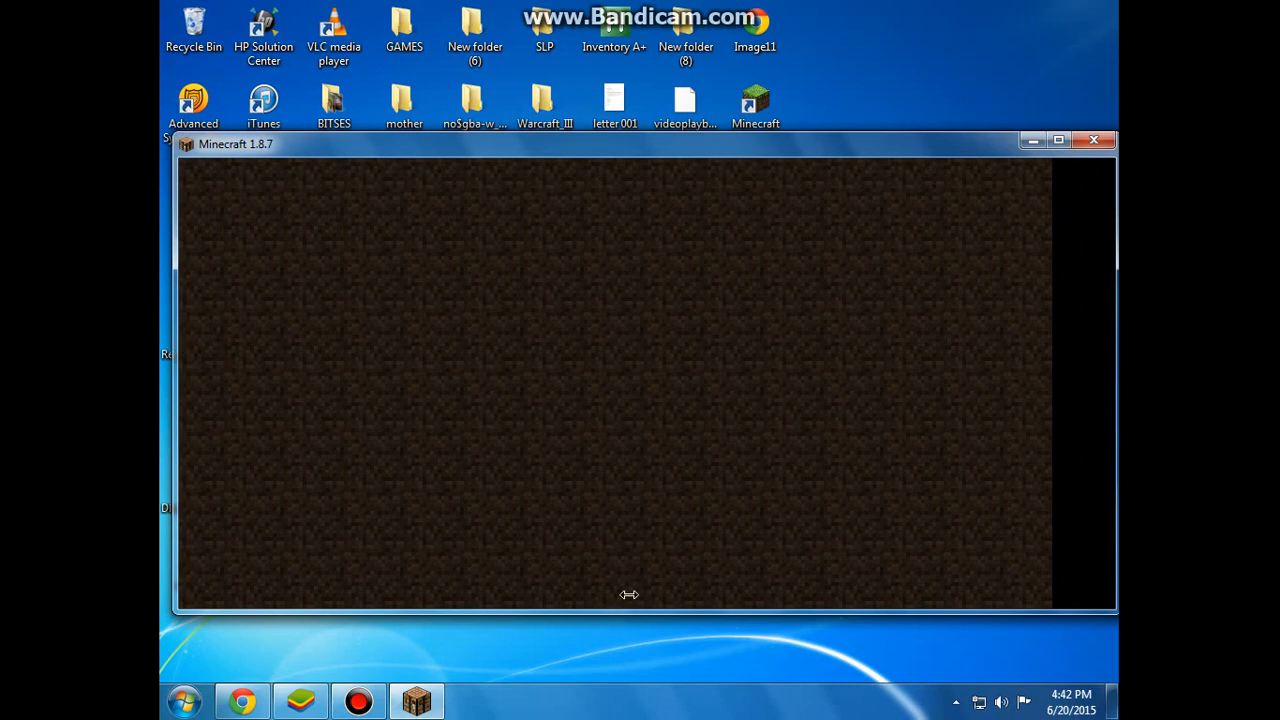
mouse_move(685, 133)
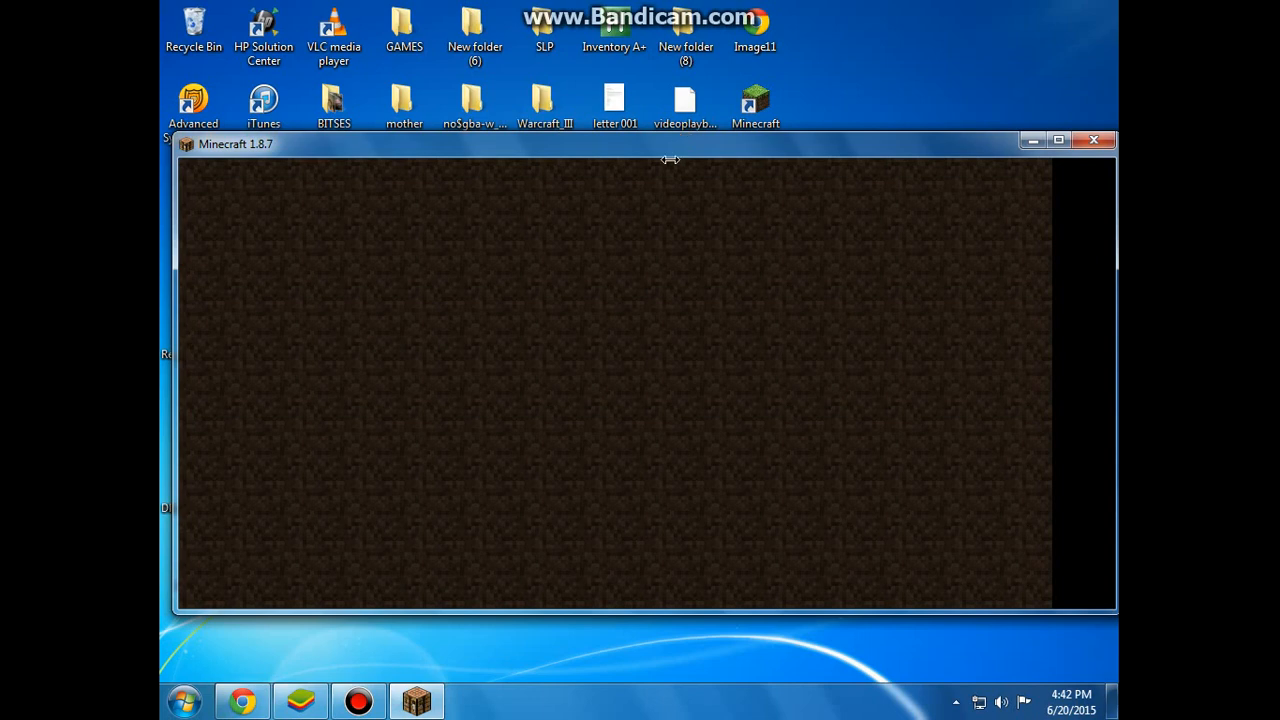
mouse_move(713, 382)
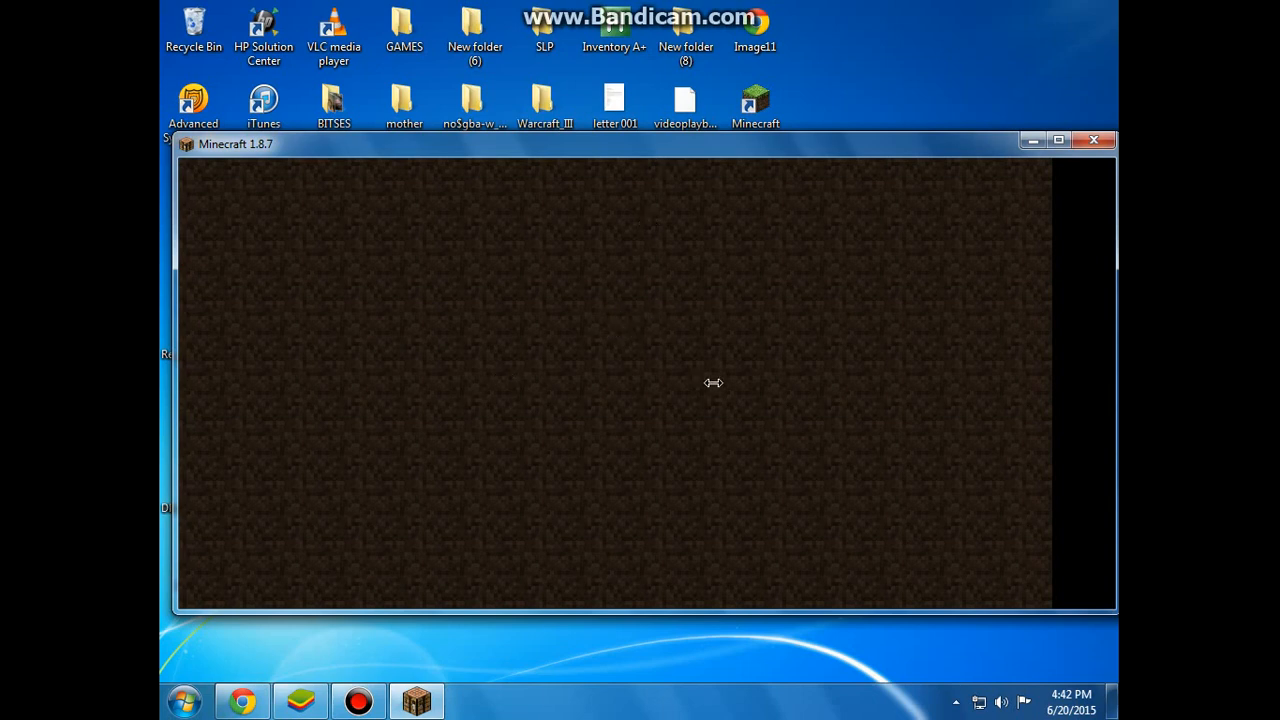